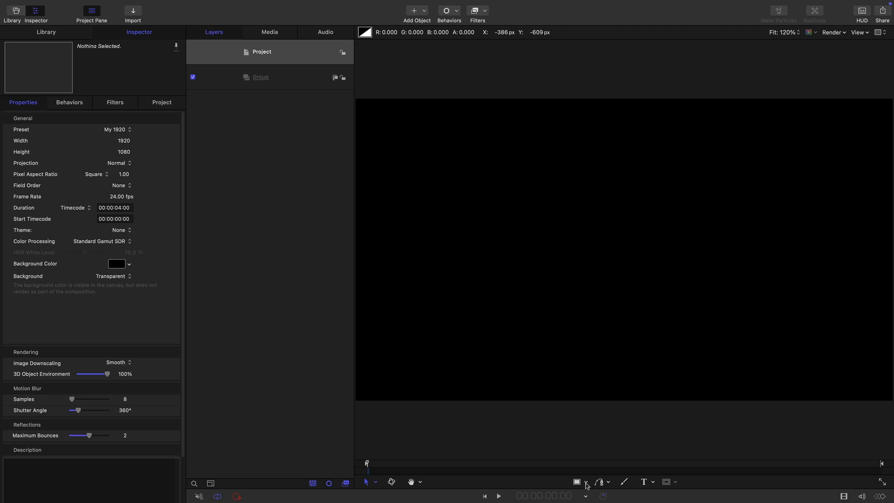
Step: Draw a circle with the Circle tool, set its radius to 360 and outline width 10 with no fill
click(575, 481)
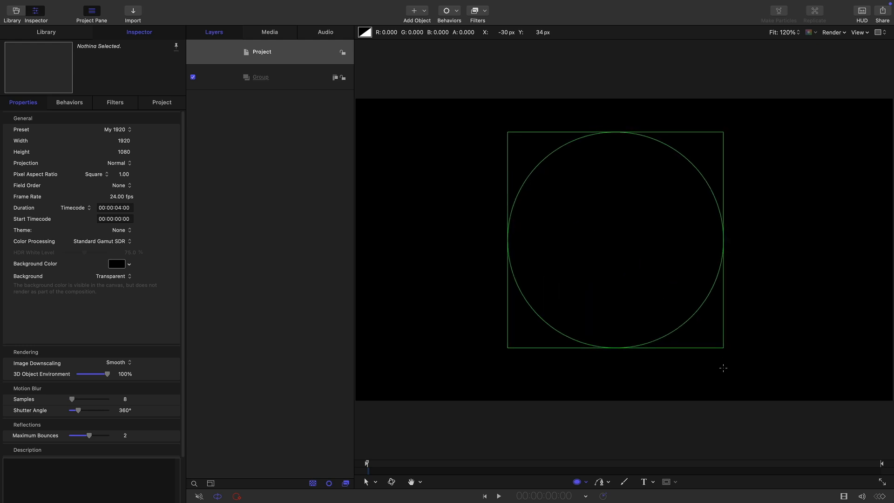
click(267, 101)
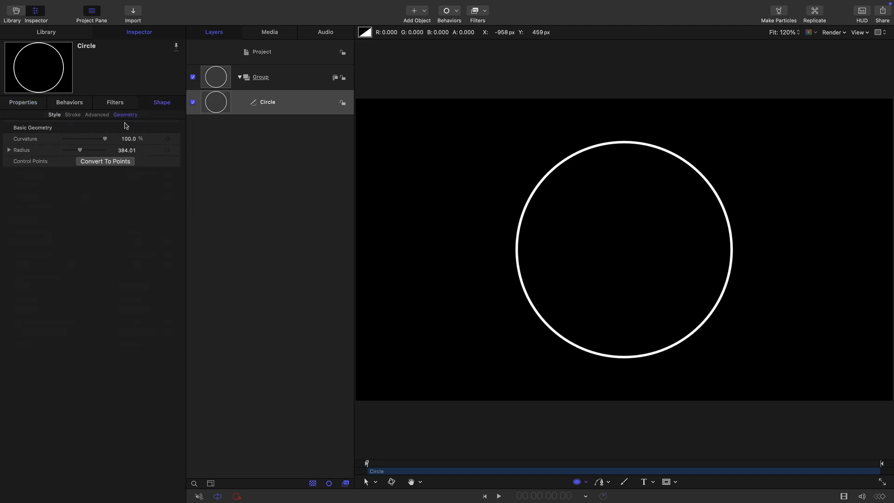
text(360)
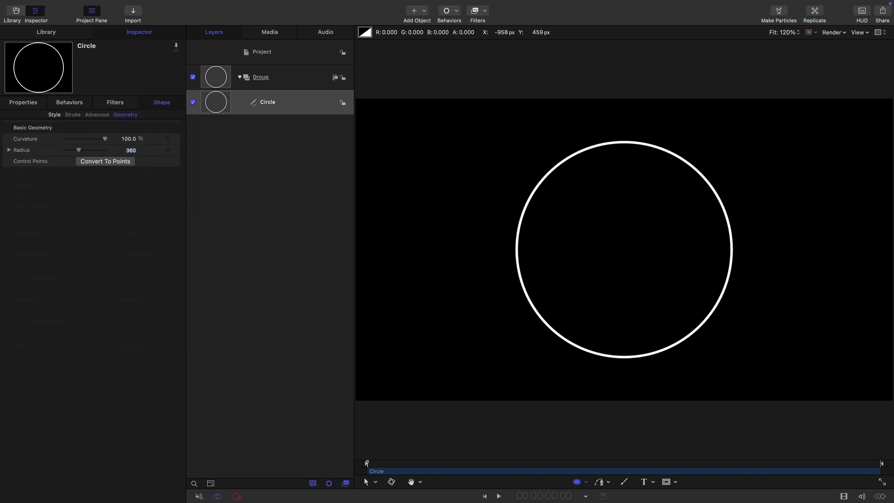
click(54, 115)
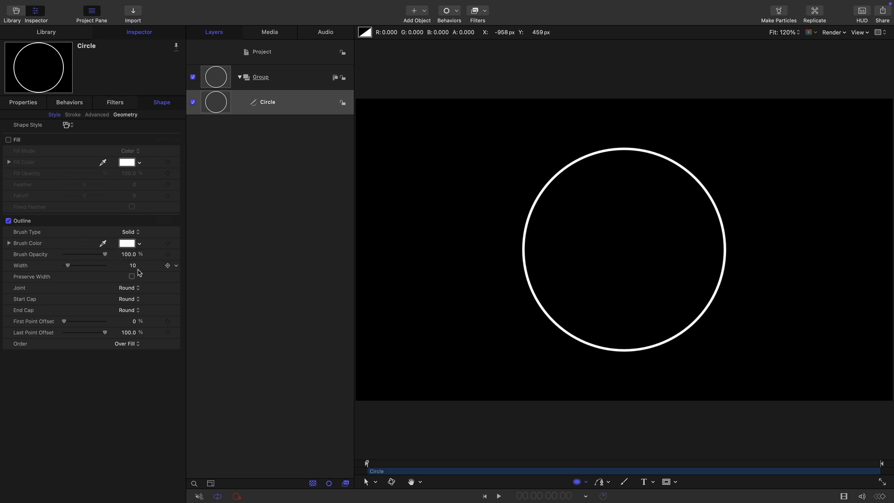
mouse_move(141, 268)
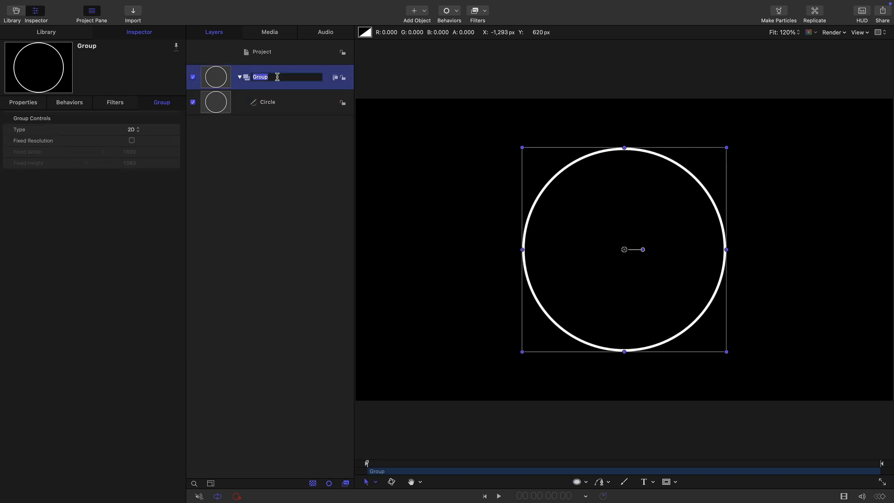
Step: Name the circle's group Base and its new parent group Master
text(Base)
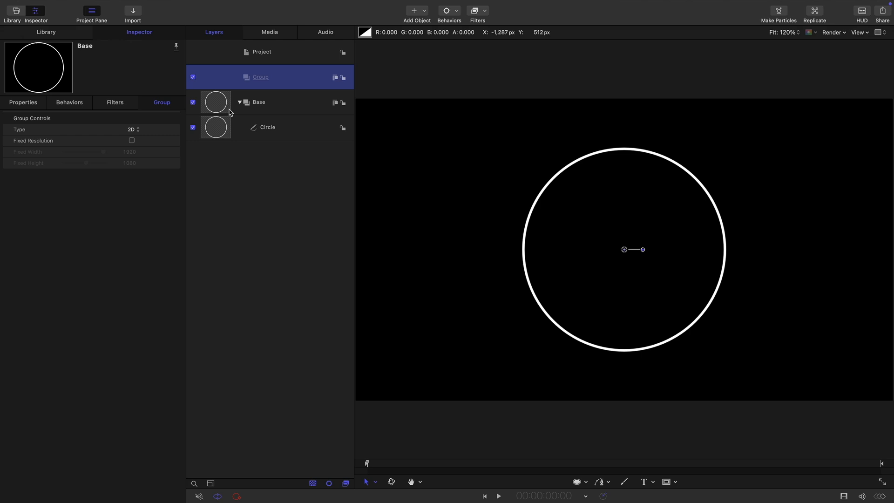
double_click(260, 77)
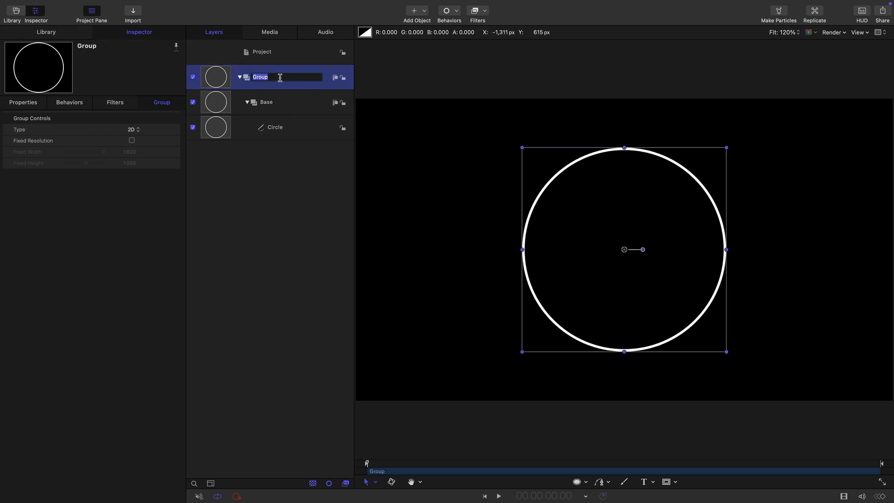
text(Master)
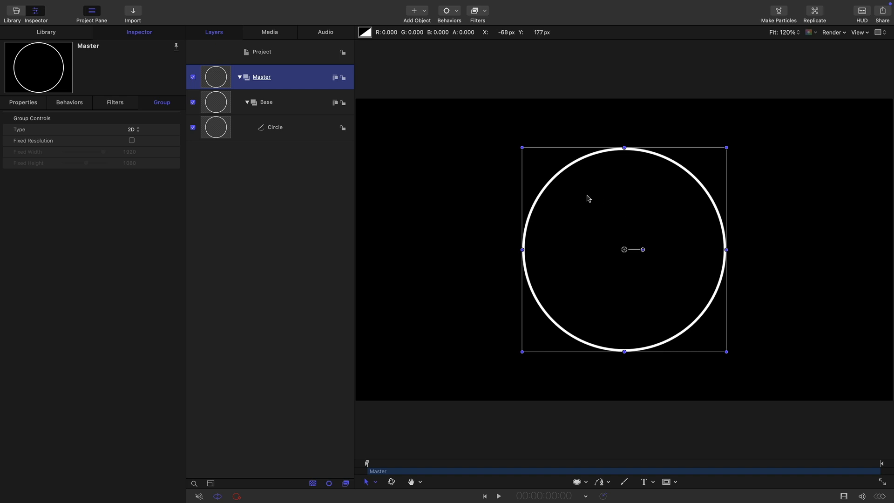
mouse_move(621, 260)
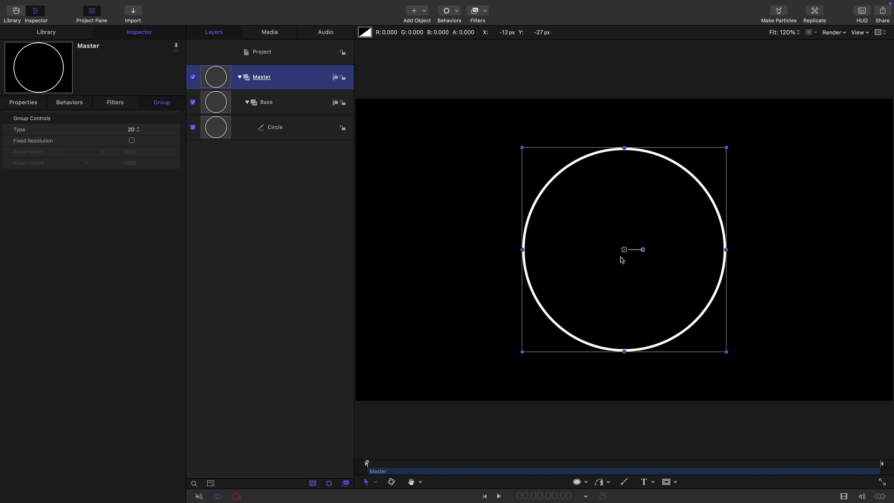
mouse_move(654, 235)
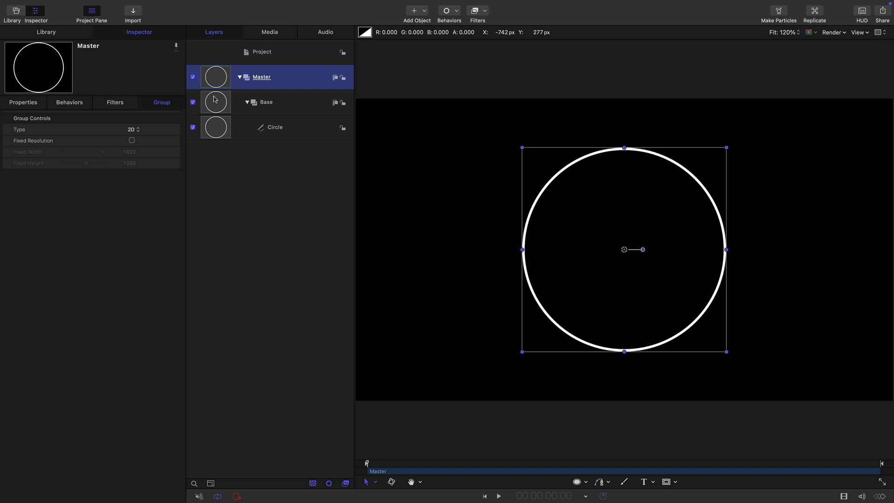
Step: Make a clone layer of Base and rename the group holding it to Energy
click(266, 102)
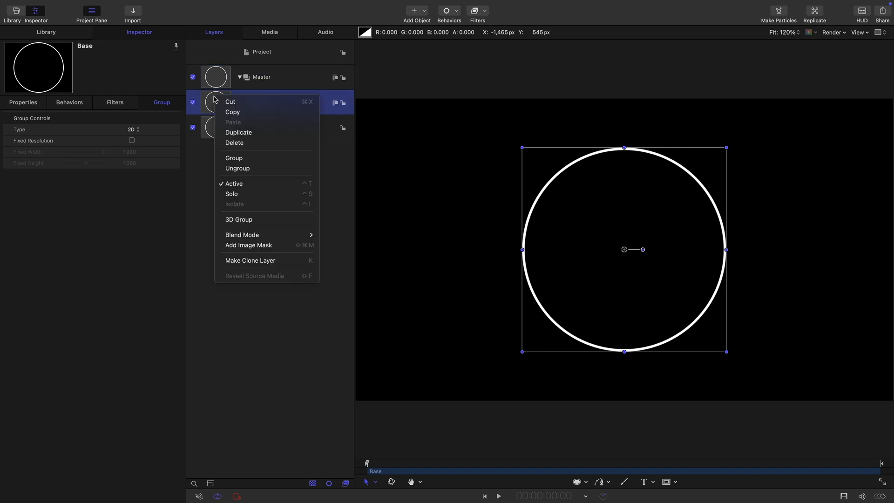
click(250, 261)
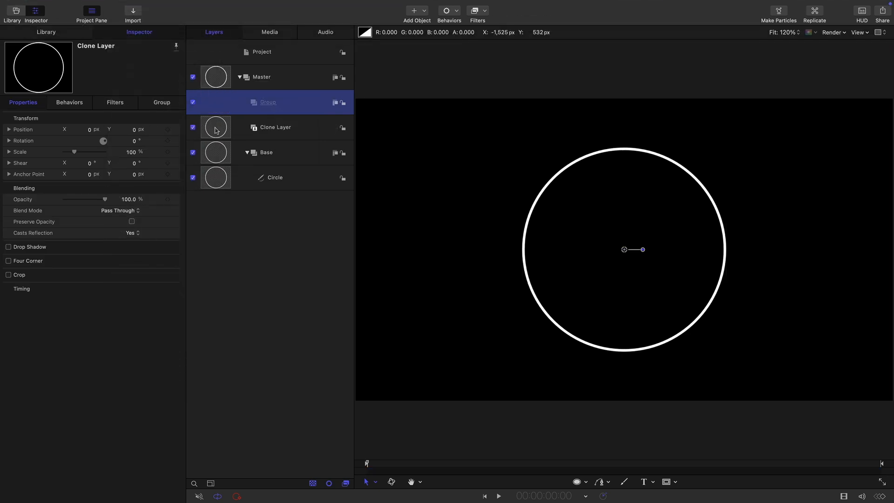
double_click(268, 102)
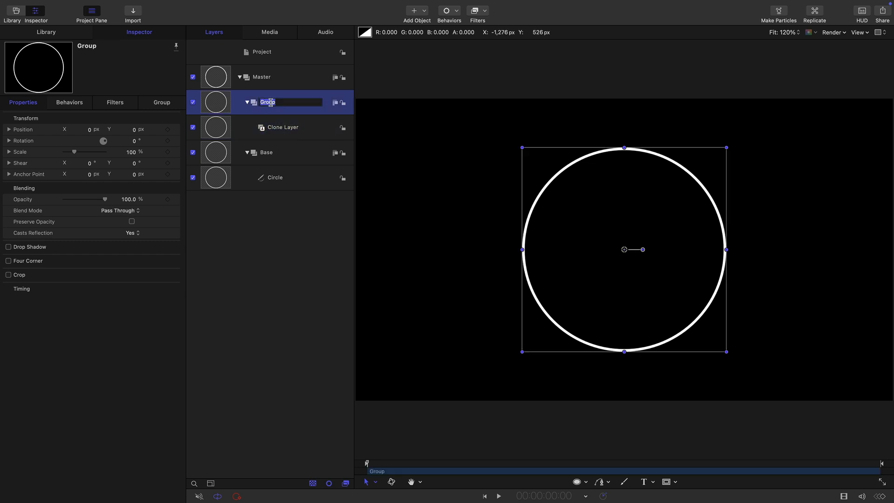
text(Energy)
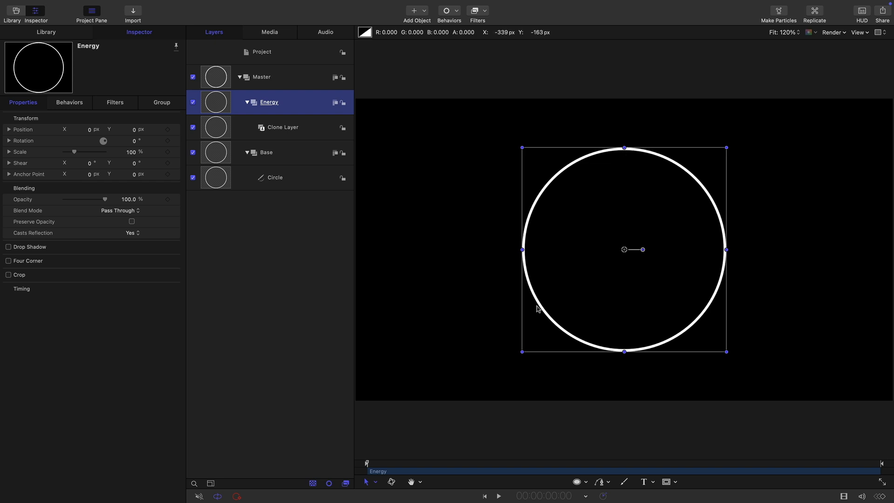
mouse_move(780, 209)
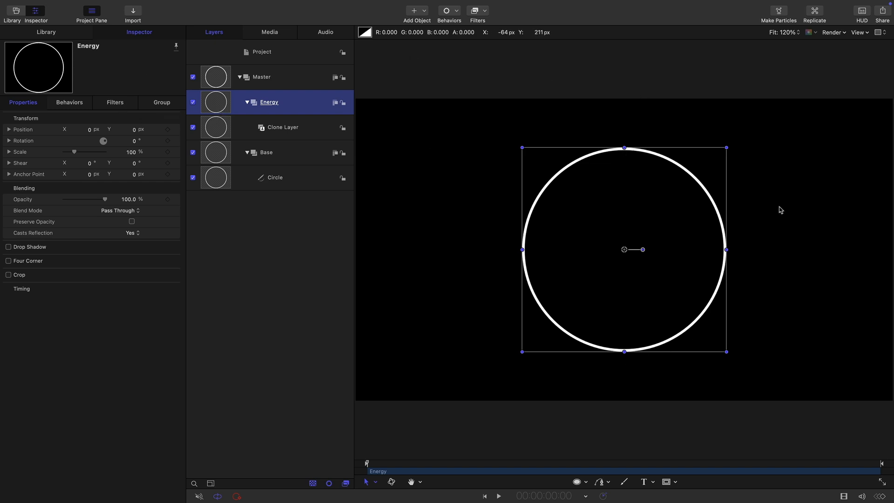
Step: Turn on Fixed Resolution in the Energy group's settings
click(161, 102)
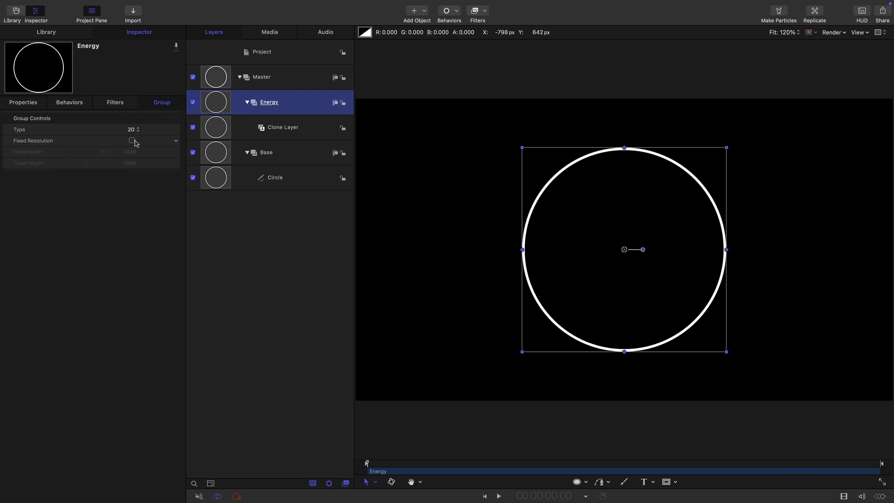
click(131, 141)
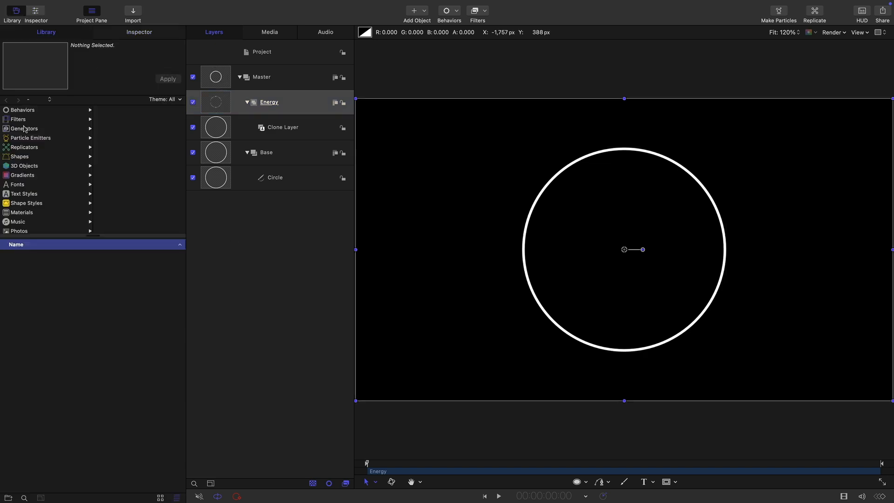
Step: Add Clouds and a half-width black Color Solid from the generators, then adjust the clouds speed
click(25, 128)
text(960)
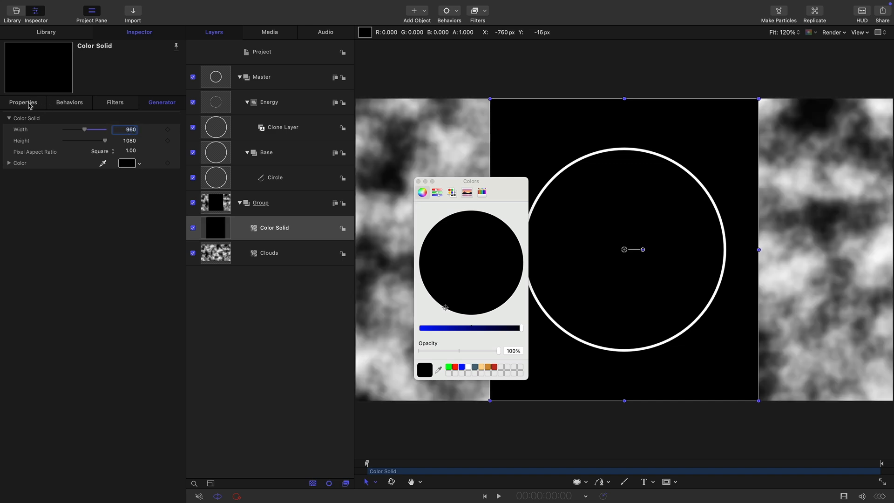
click(22, 102)
text(480)
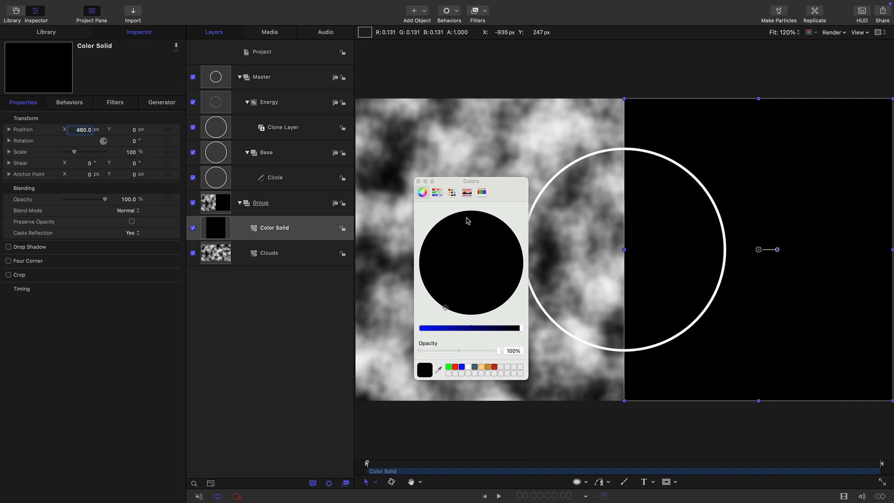
click(268, 253)
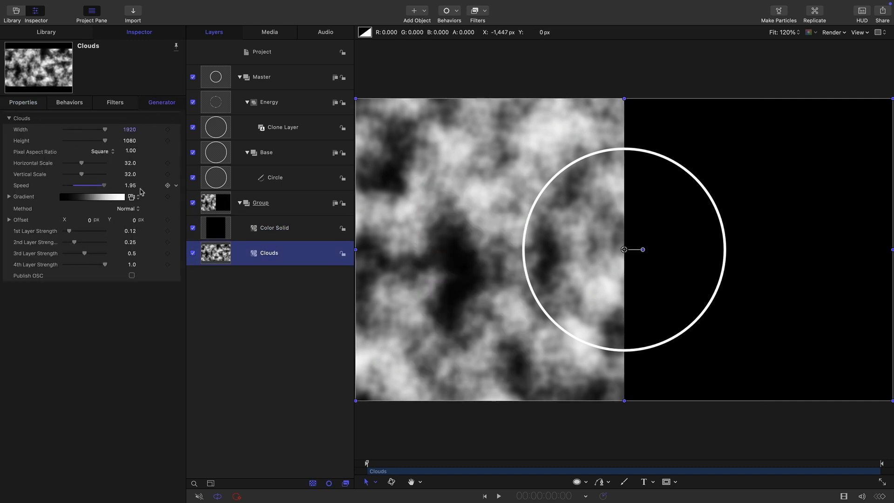
drag(104, 185, 106, 185)
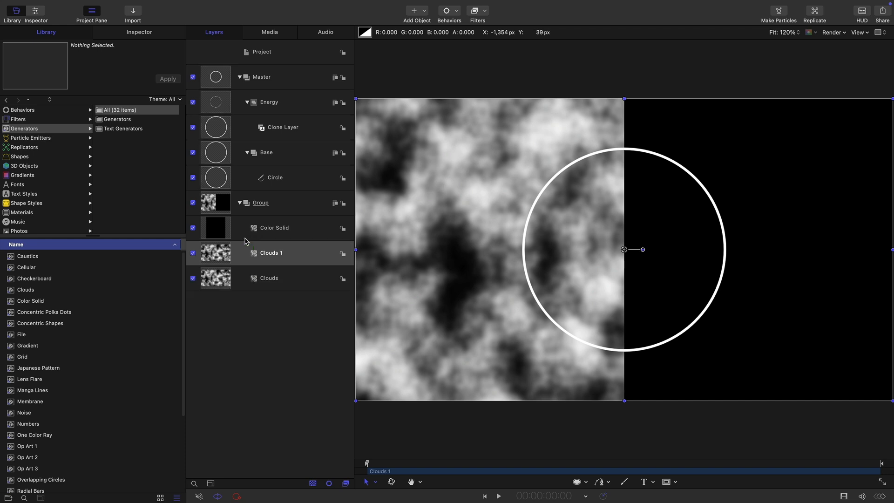
Step: Set Clouds 1 to Add blending with horizontal/vertical scale 8 and speed 2, then collapse the group
click(139, 31)
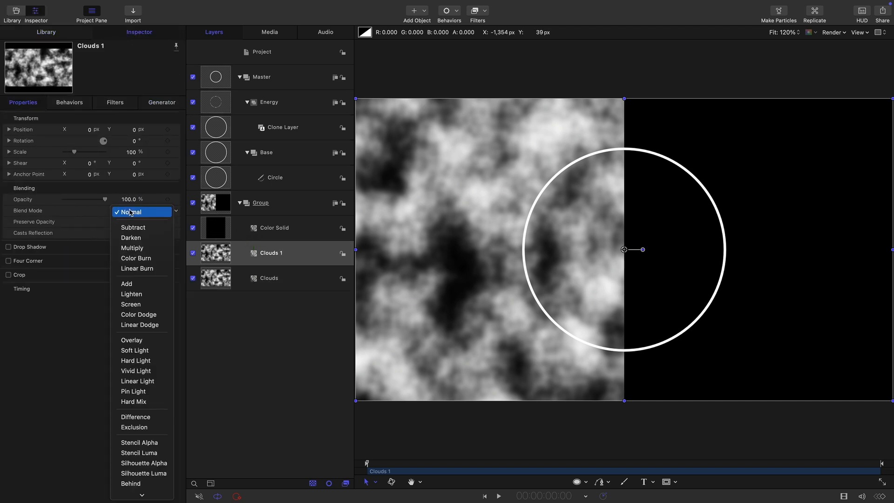
click(126, 283)
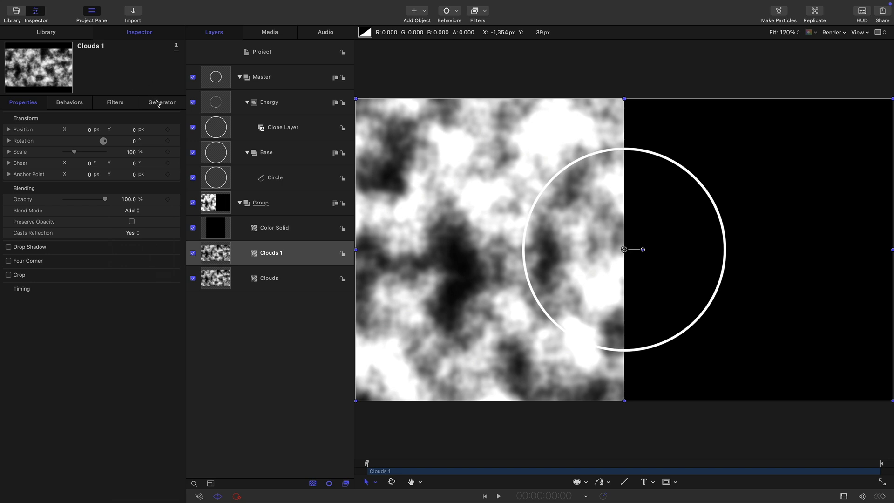
click(161, 103)
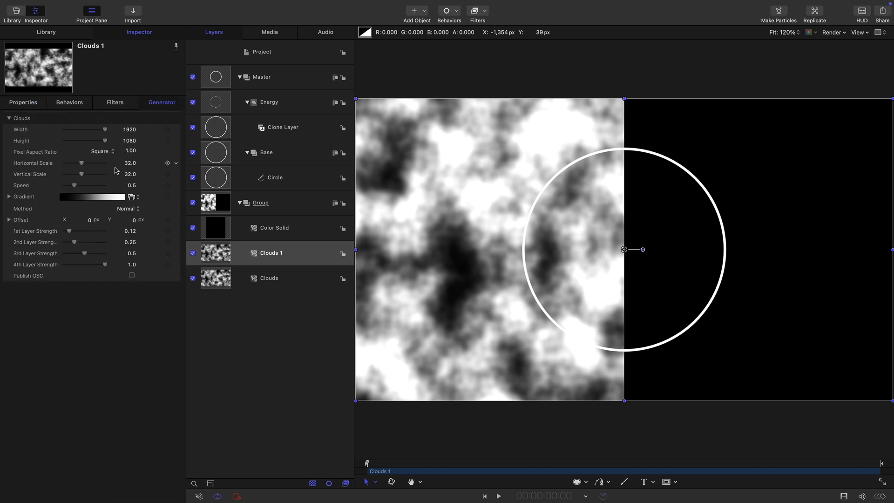
double_click(130, 162)
text(8)
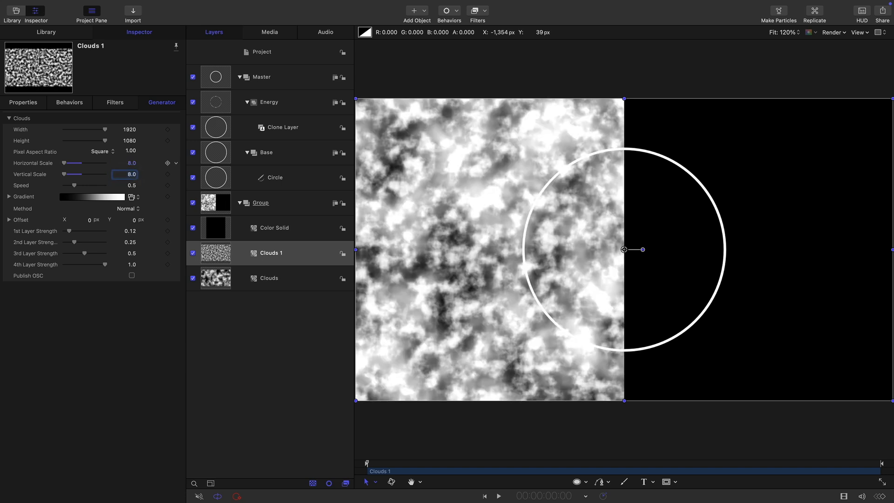
drag(74, 185, 94, 185)
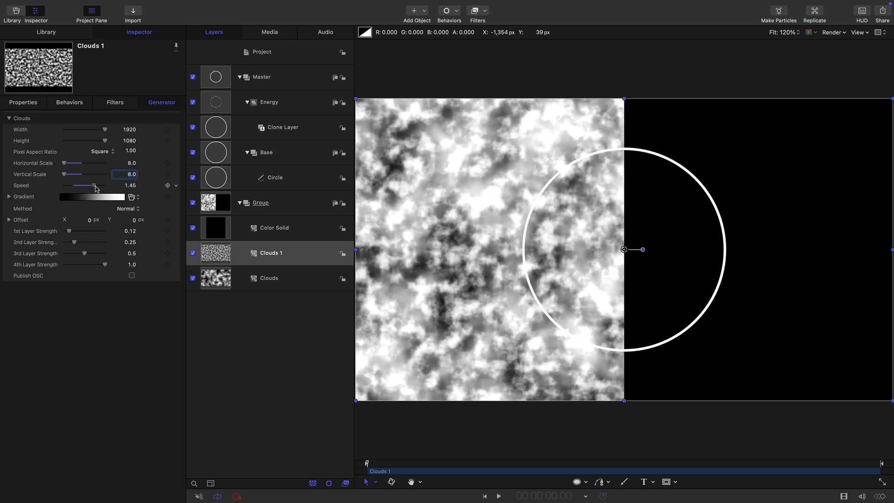
drag(84, 185, 94, 185)
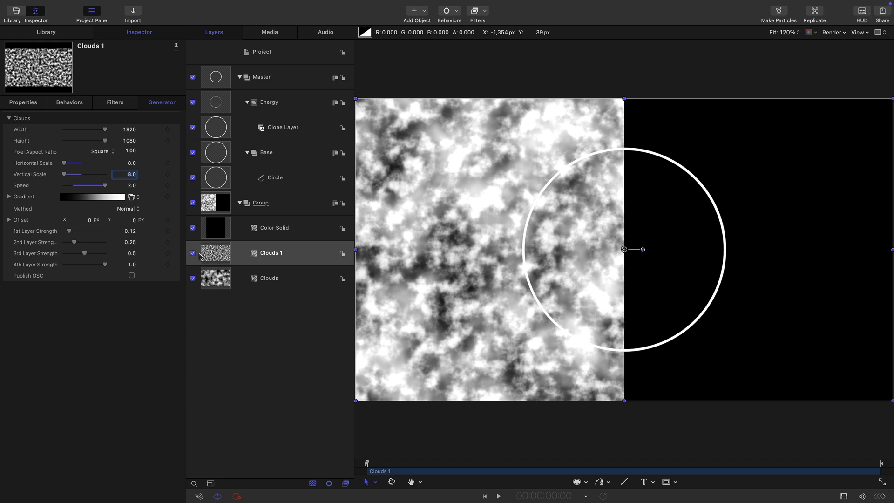
click(271, 252)
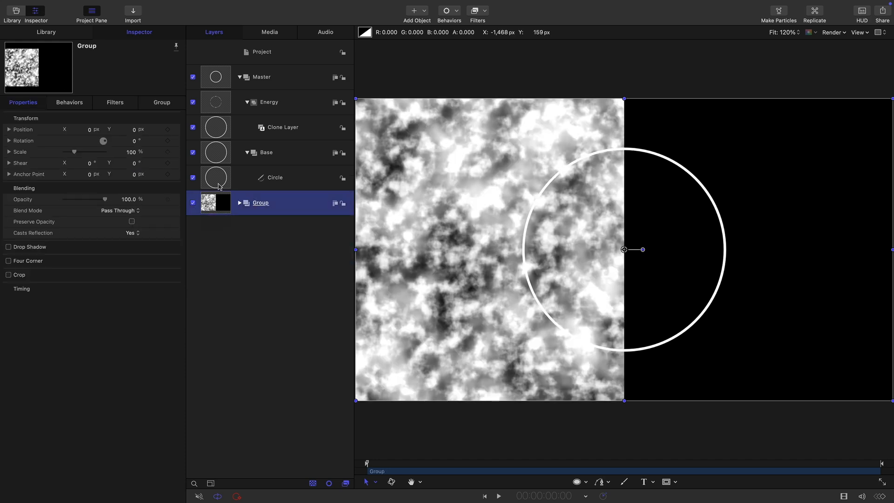
Step: Name the clouds group Left and duplicate it as a group named Right
double_click(259, 203)
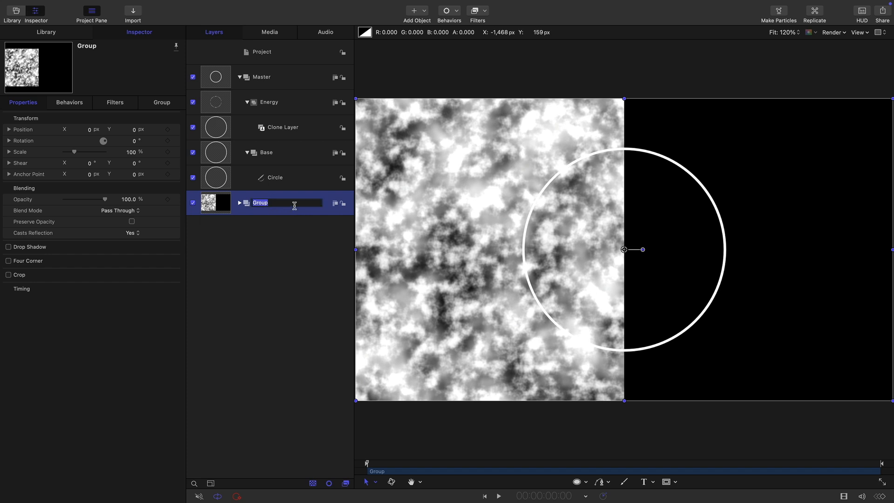
text(Left)
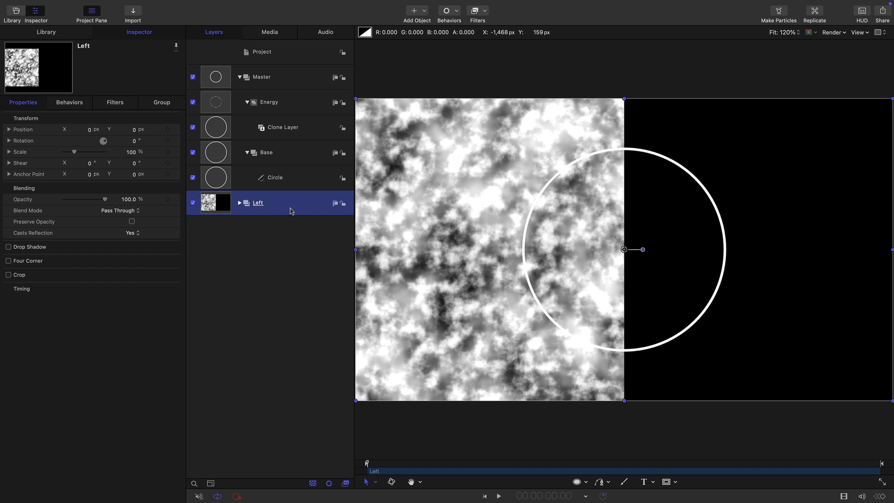
right_click(258, 202)
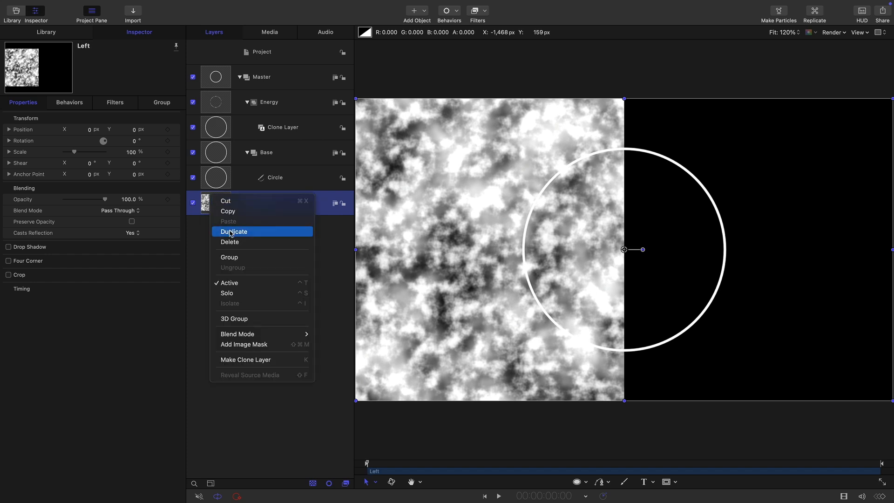
click(234, 231)
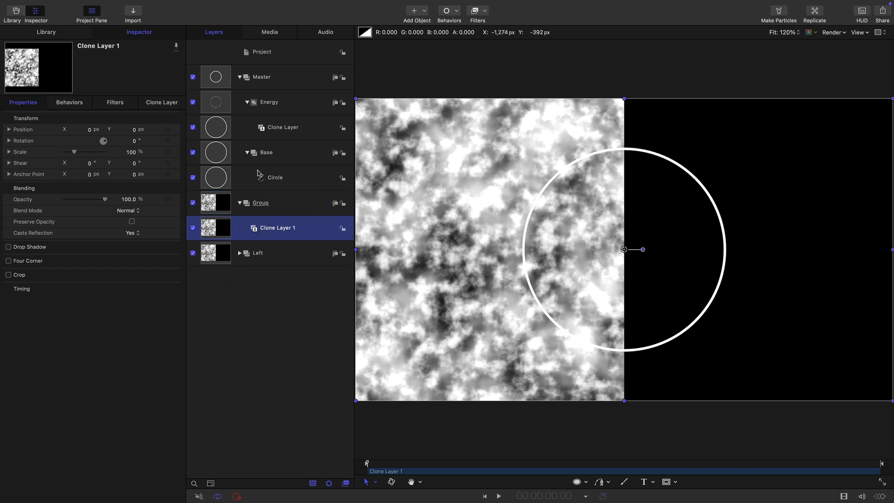
double_click(260, 201)
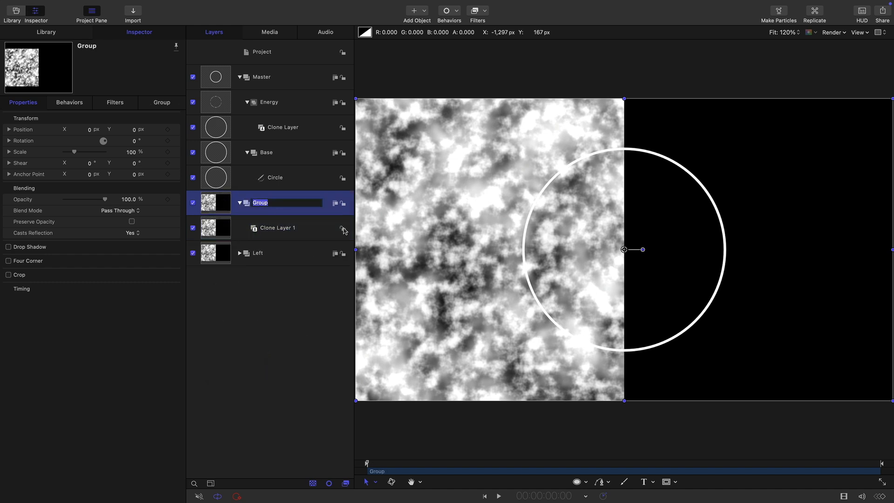
text(Right)
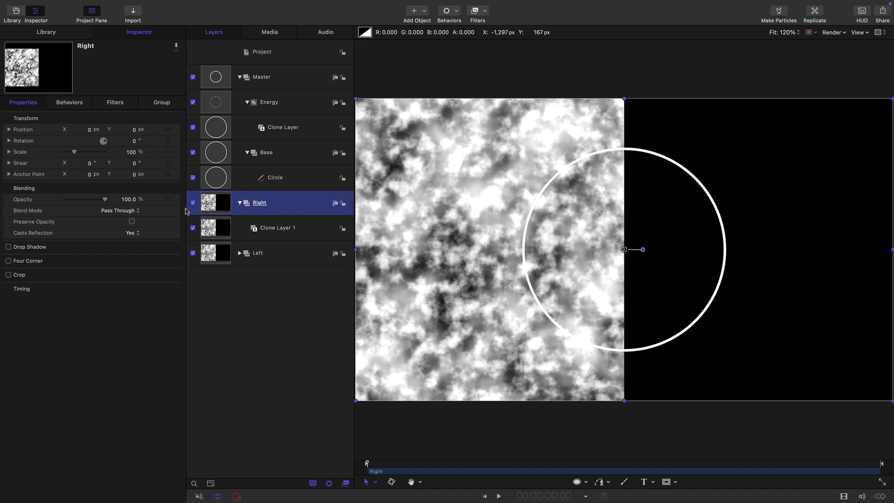
Step: Flip Right's clone layer with scale -100% both ways and set Right's blend mode to Add
click(277, 227)
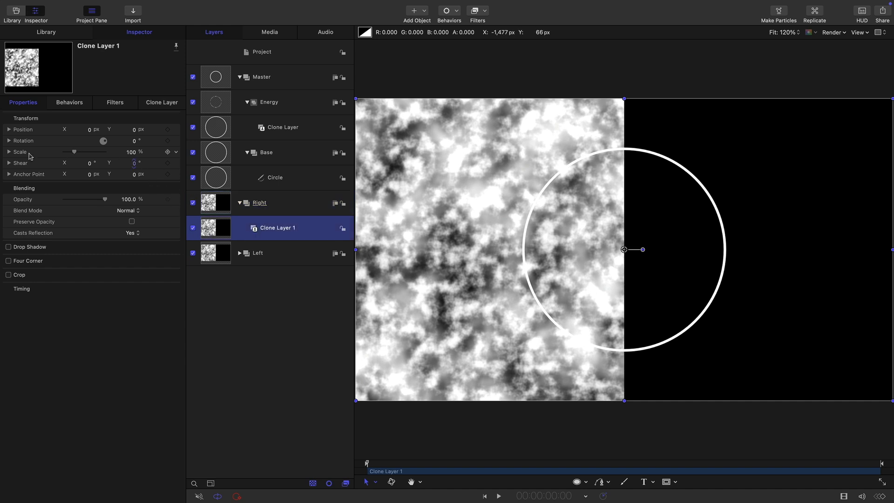
click(9, 152)
text(-100)
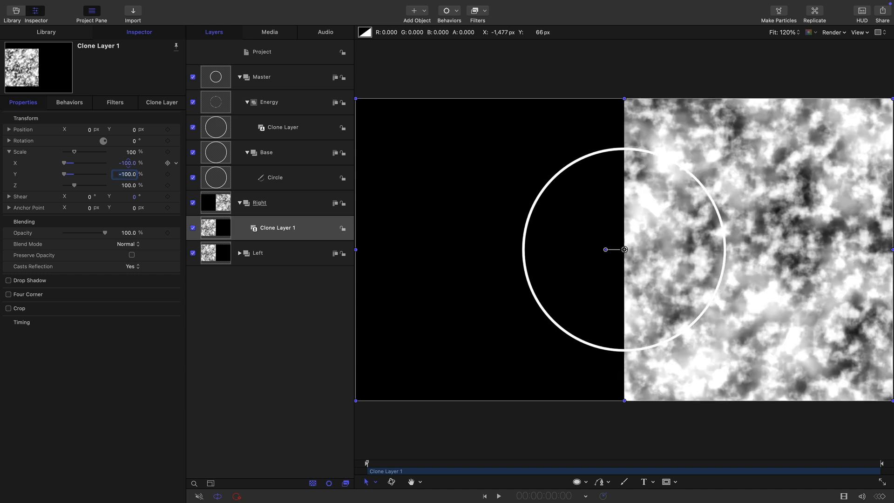
click(259, 202)
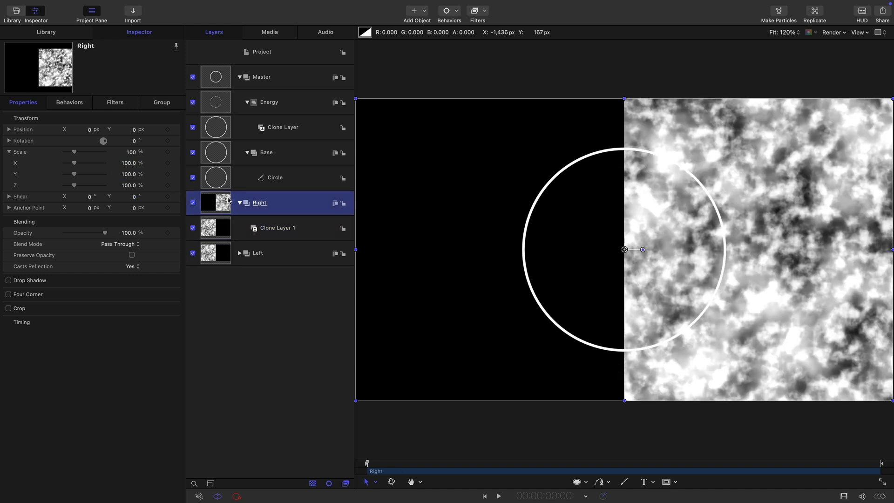
click(120, 244)
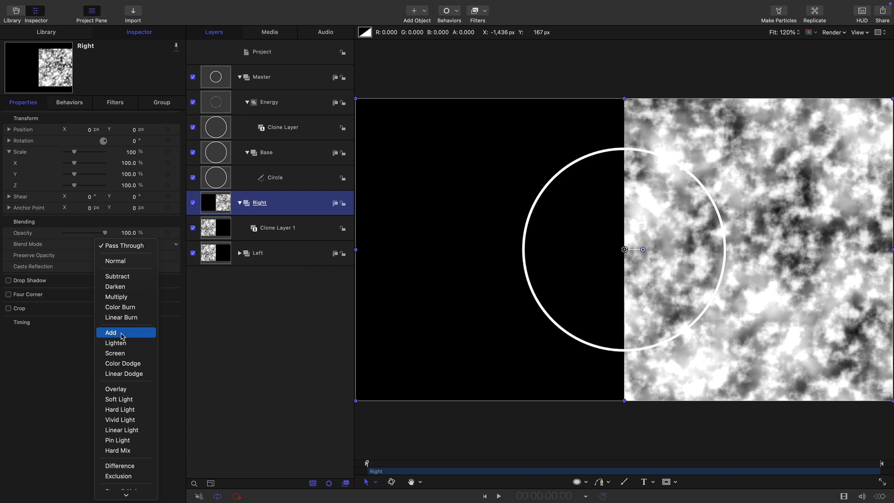
click(111, 332)
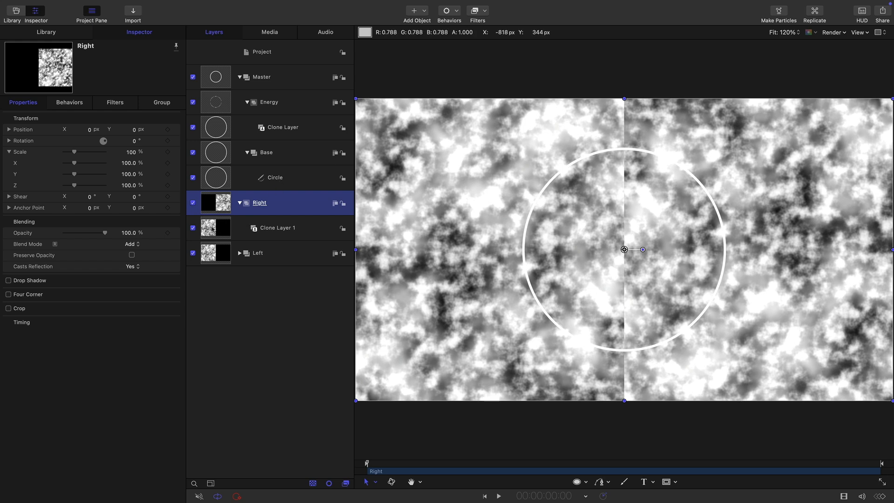
mouse_move(449, 362)
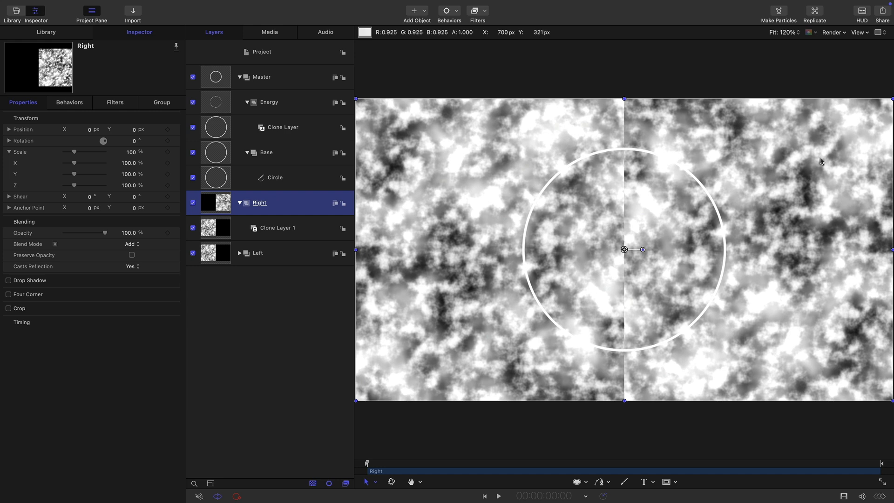
Step: Add a Reverse retiming behavior to the flipped clone and scrub the playhead to preview
click(278, 227)
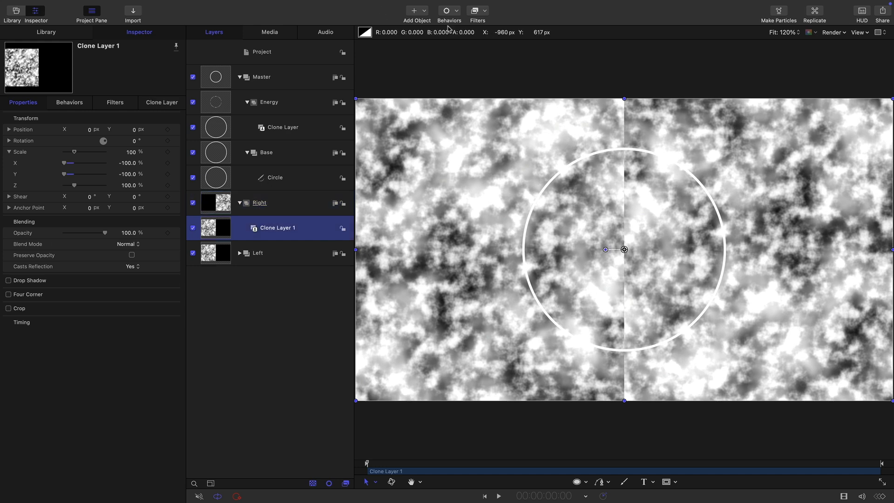
click(446, 10)
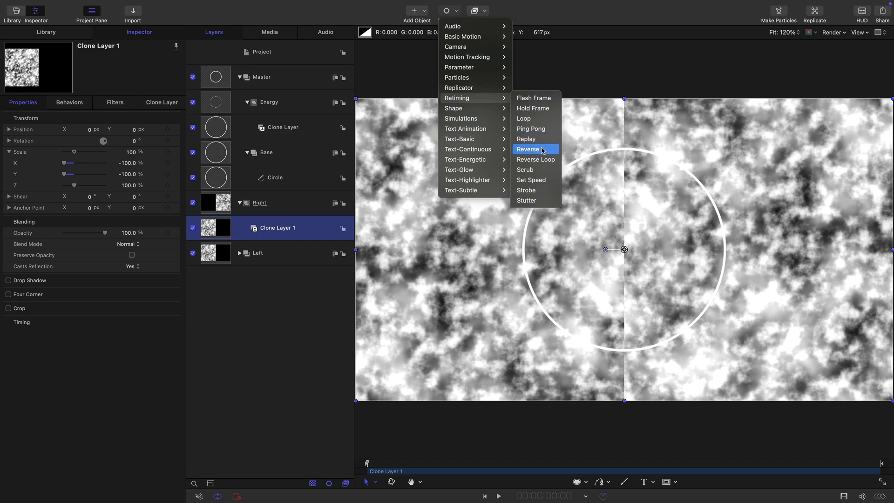
click(527, 149)
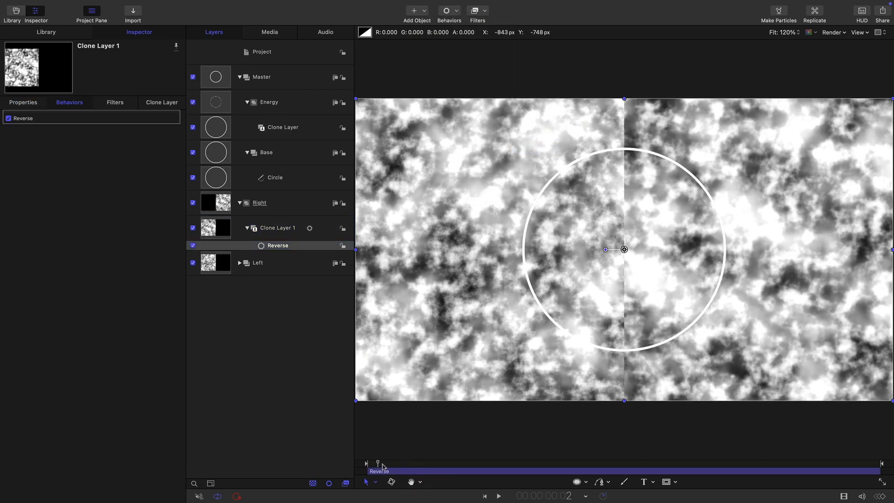
drag(379, 463, 687, 463)
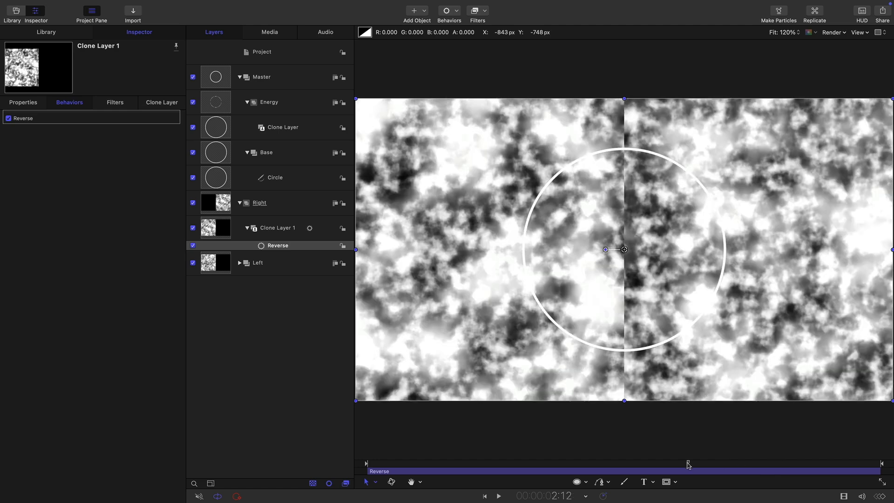
click(286, 281)
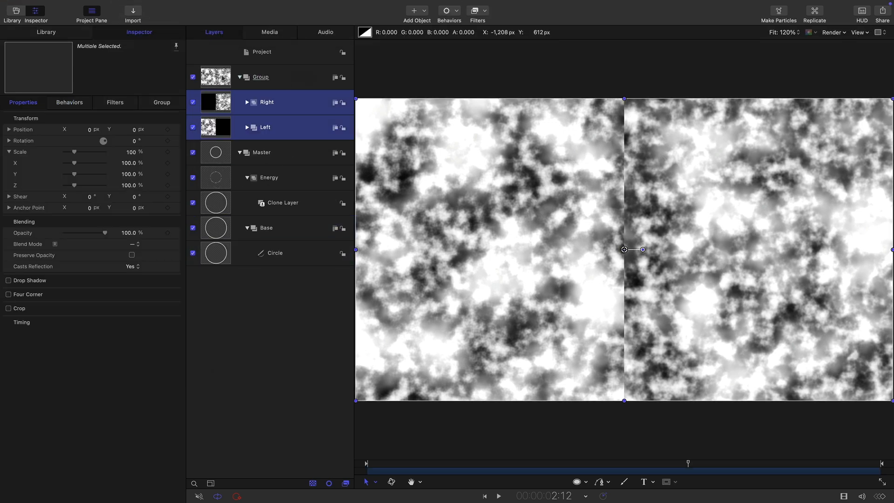
Step: Rename the group of Right and Left to Displace and deactivate it
double_click(260, 77)
text(Displace)
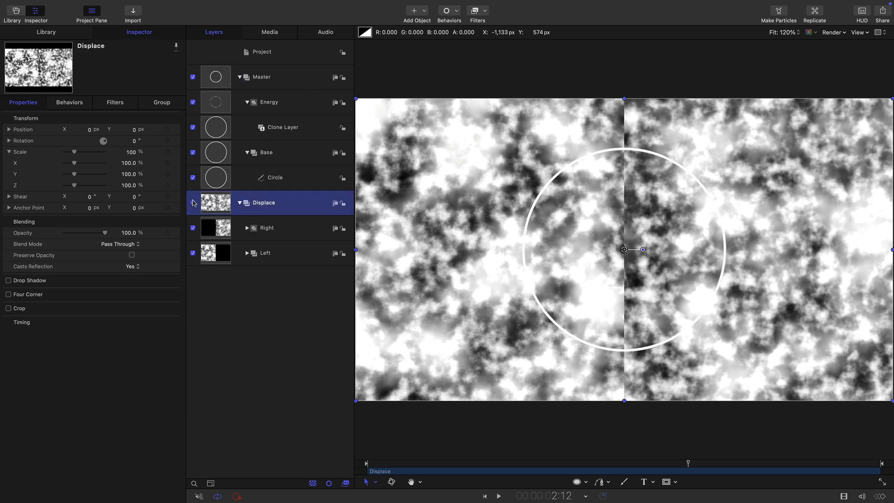
click(193, 202)
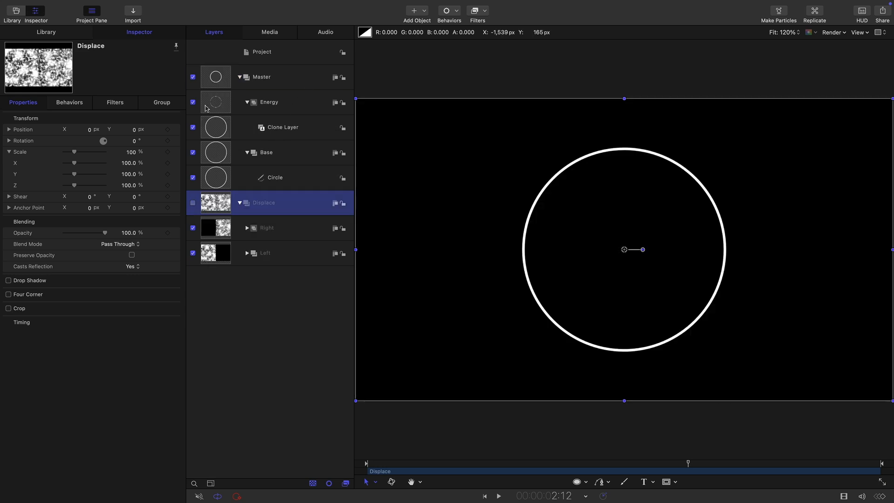
Step: Apply a Bump Map from Left at 90° to Energy, then duplicate it mapped to Right at -90°
click(268, 101)
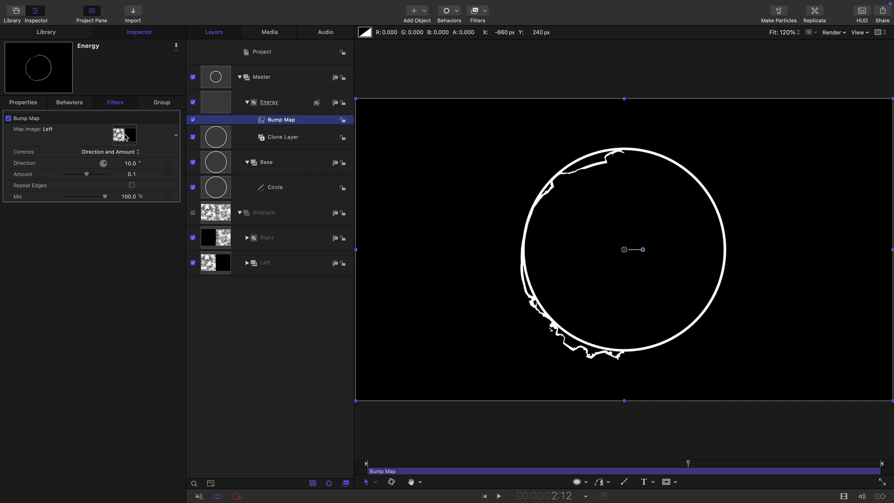
click(130, 163)
text(90)
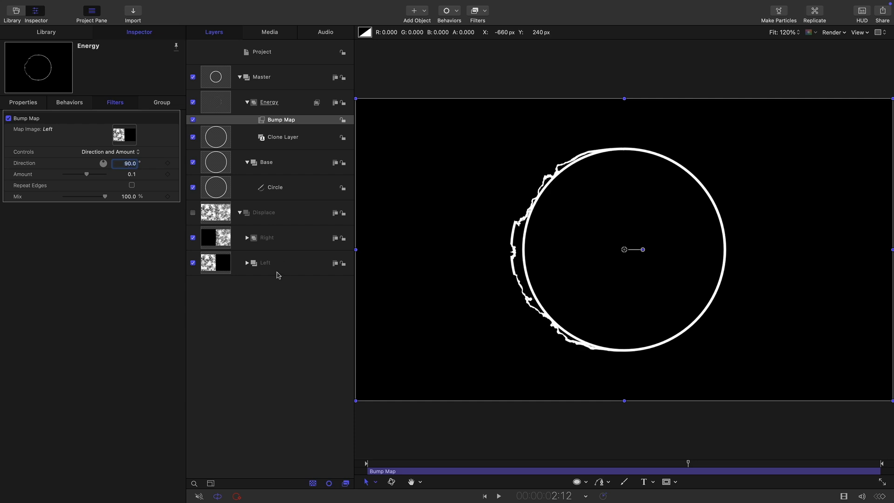
right_click(281, 119)
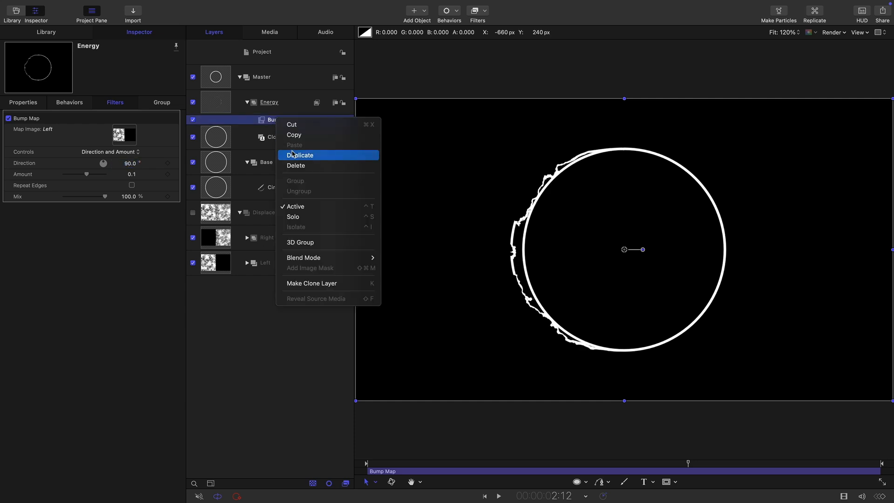
click(300, 155)
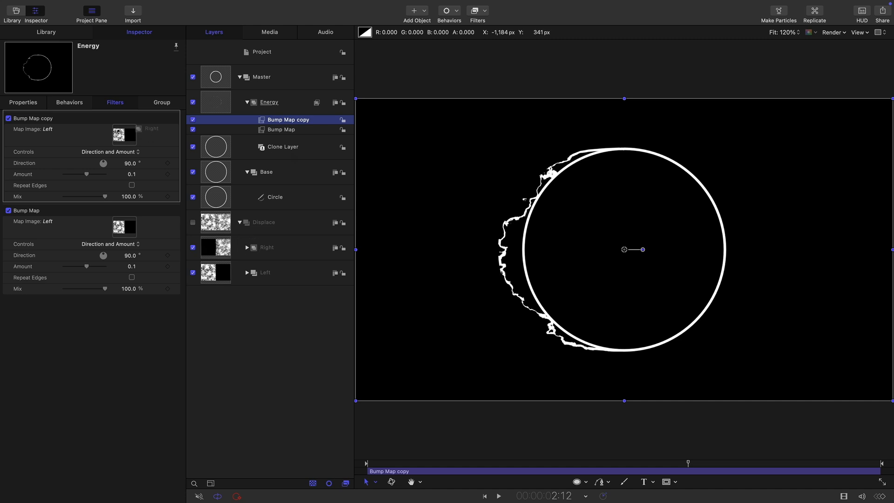
click(151, 128)
text(-90)
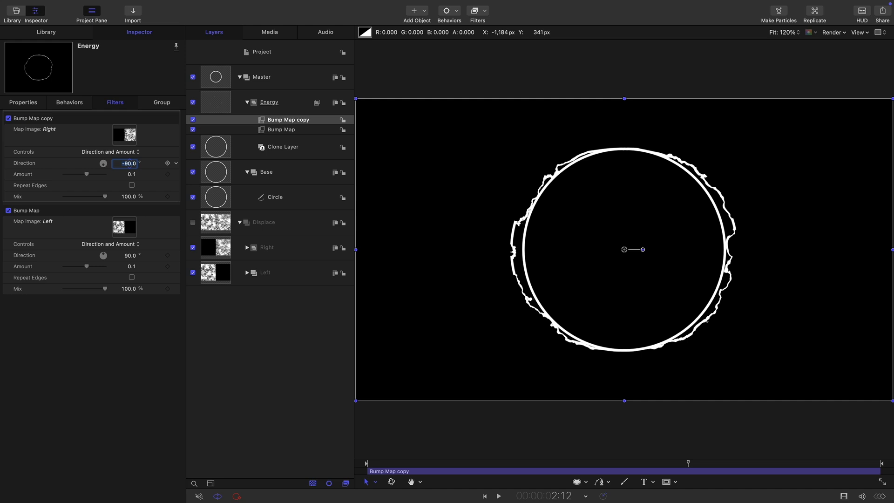
mouse_move(540, 294)
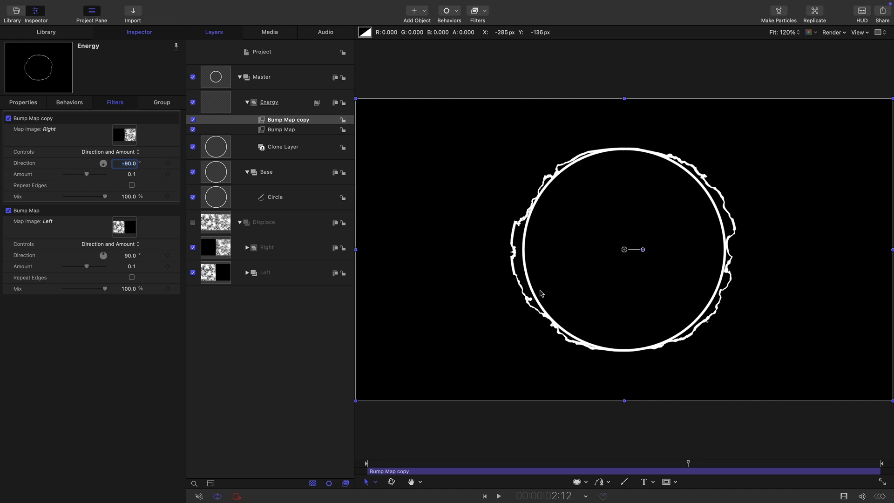
mouse_move(671, 319)
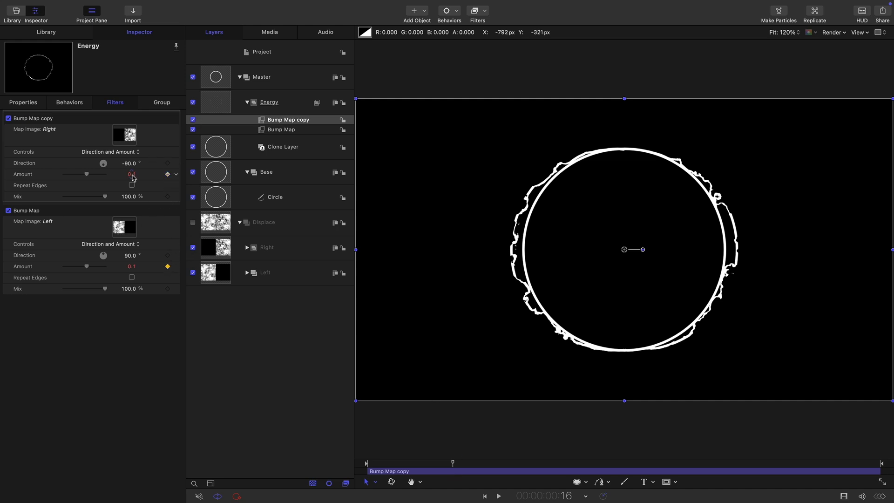
Step: Keyframe the Bump Map copy's amount down to 0
click(131, 175)
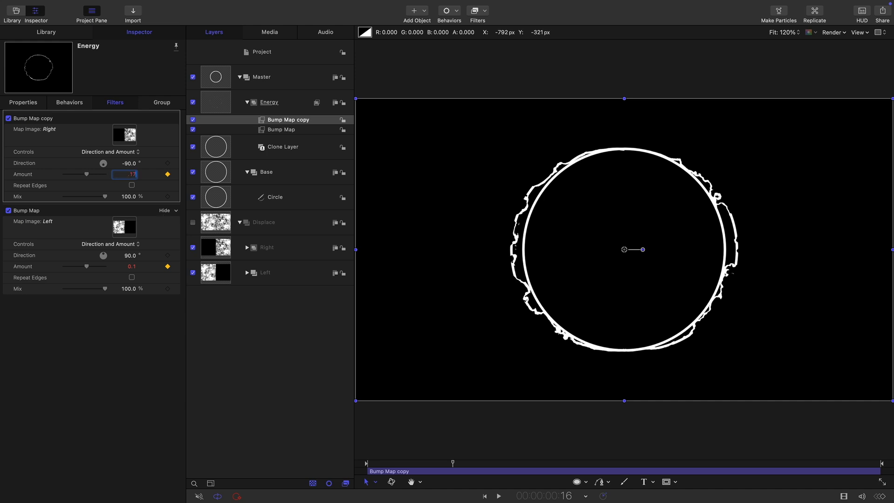
click(125, 266)
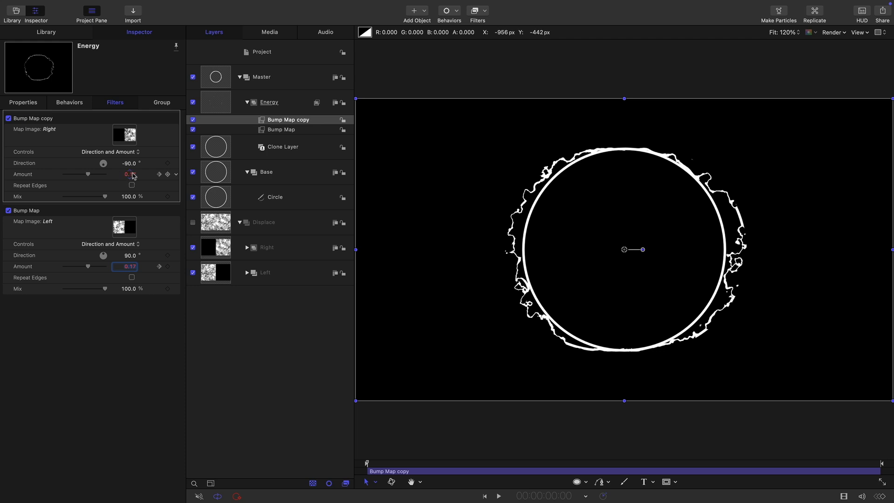
click(126, 174)
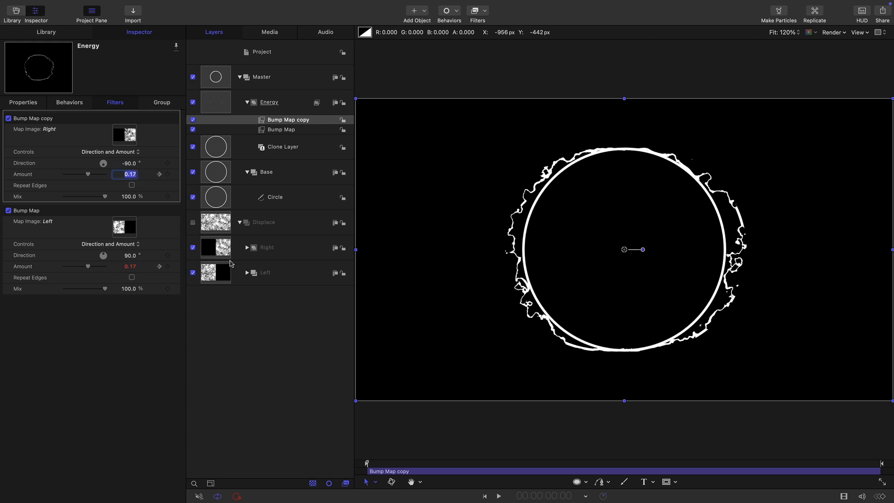
text(0.1)
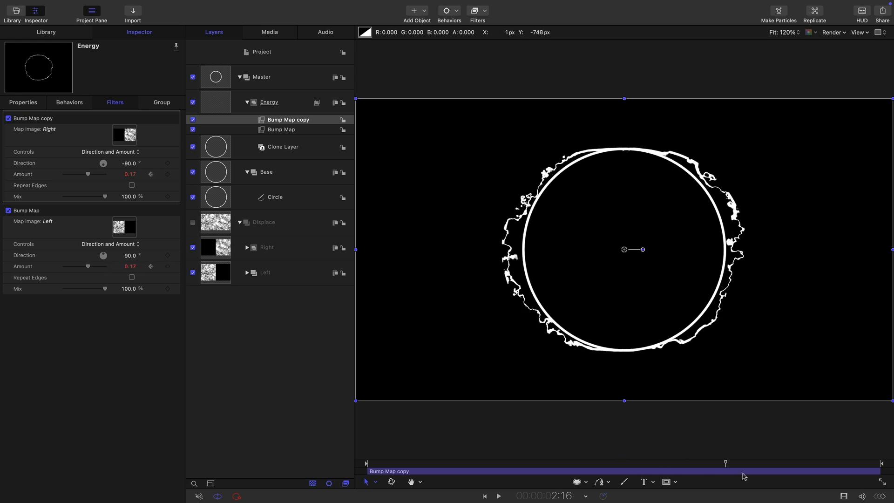
double_click(129, 174)
text(0.1)
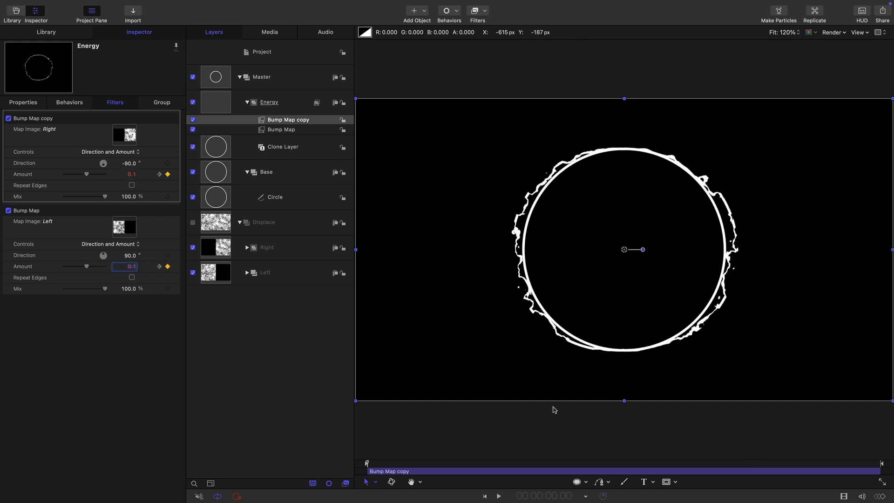
Step: Keyframe the original Bump Map amount to 0 and play back the animation
click(132, 174)
text(0)
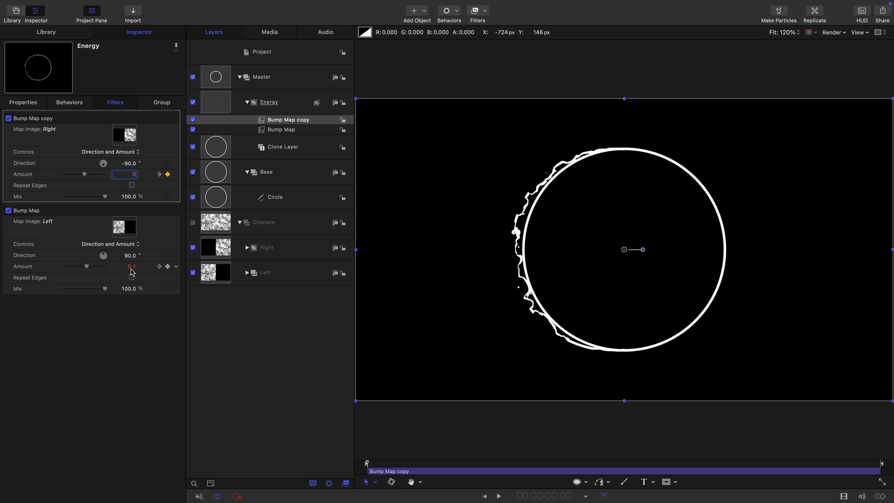
click(124, 266)
text(0)
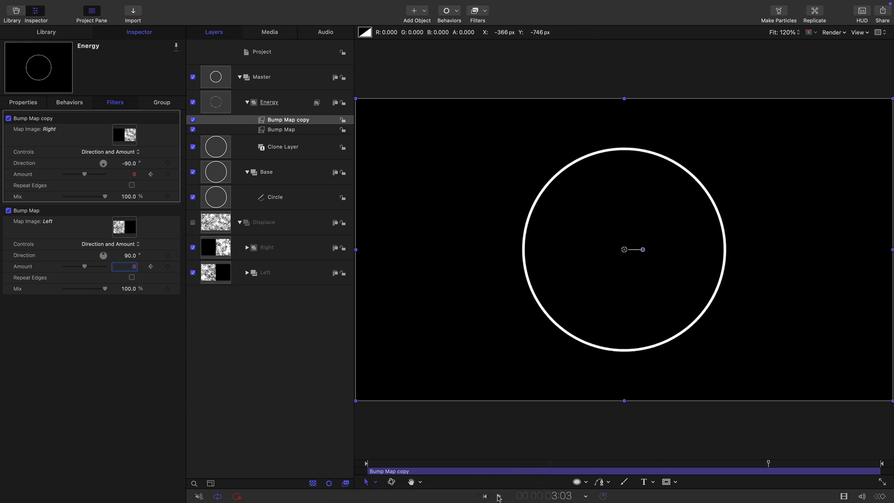
click(274, 197)
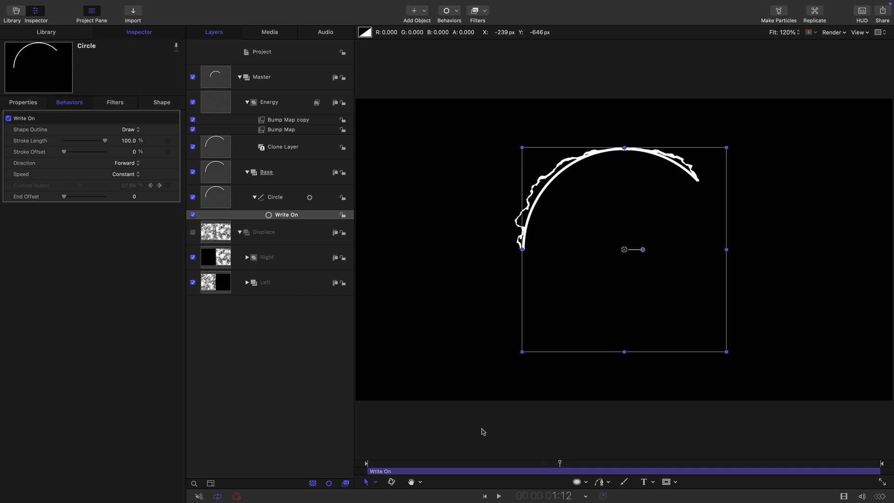
Step: Preview the ring drawing on with playback, then collapse the Energy group
click(103, 6)
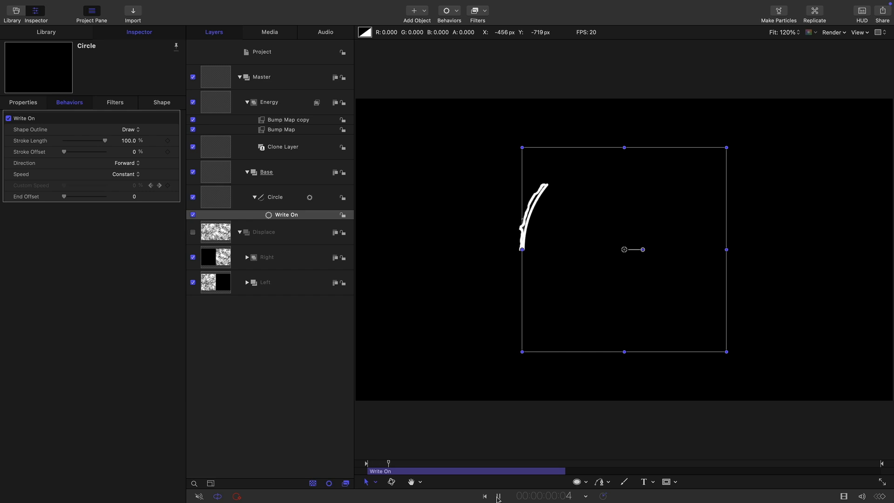
click(497, 495)
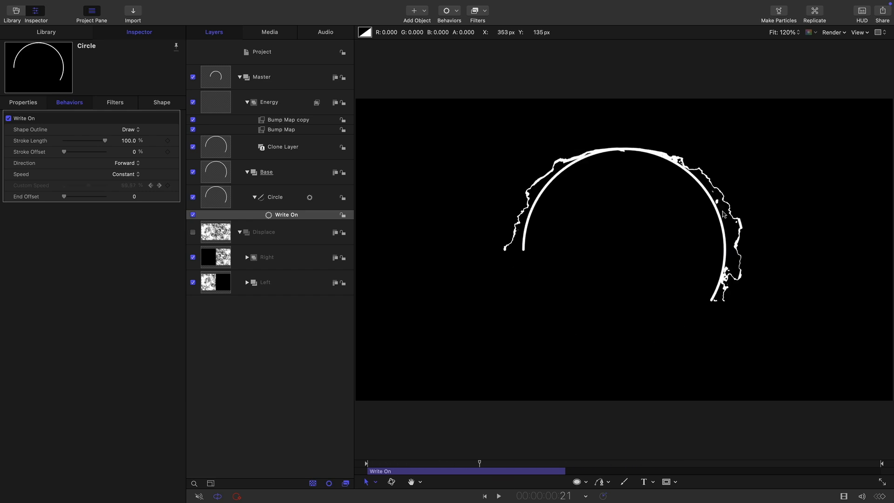
click(247, 102)
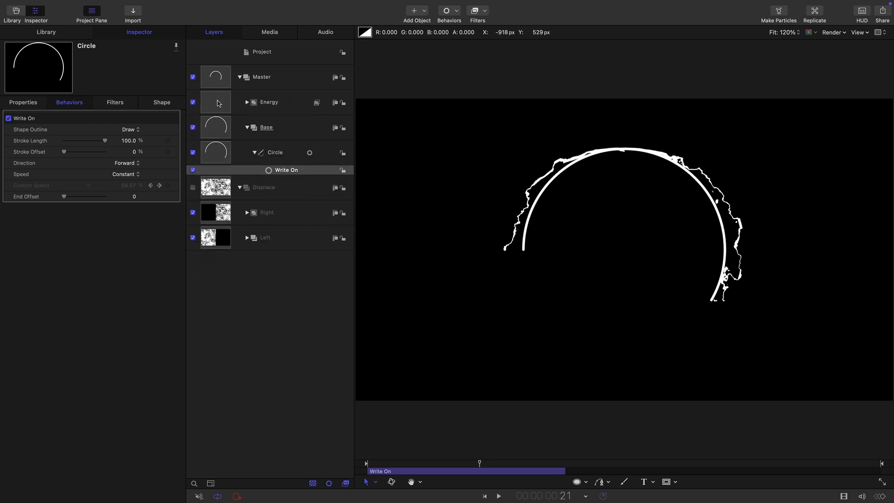
Step: Create a new group named Plasma and add a Clouds generator from the Library
click(268, 103)
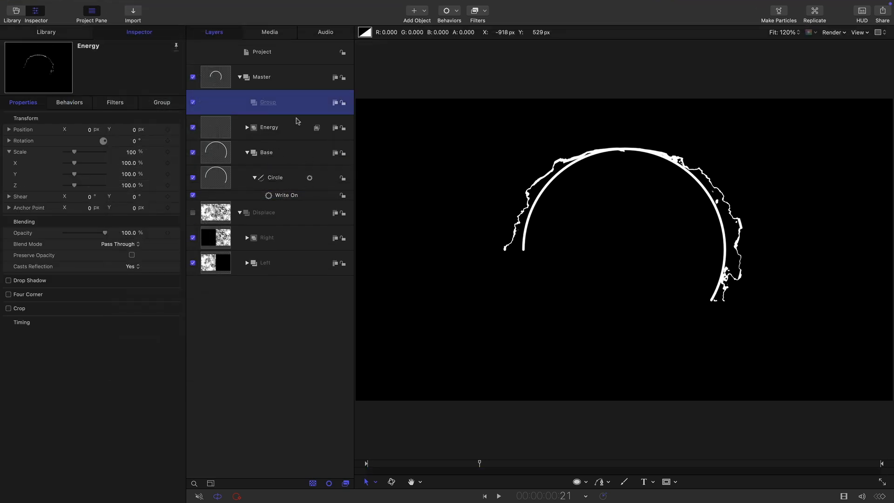
text(P)
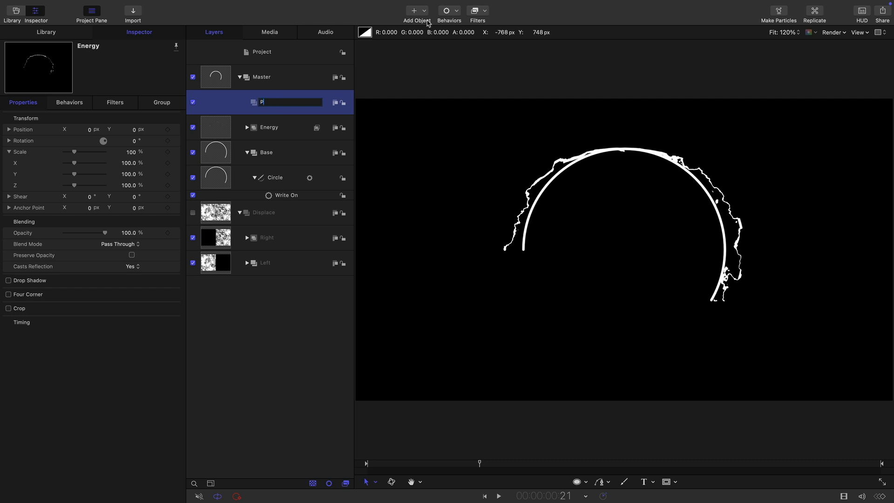
click(45, 32)
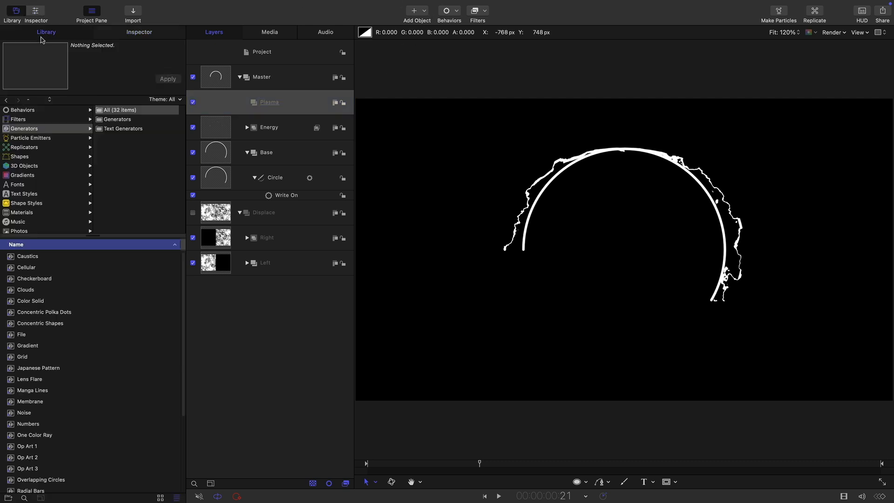
click(30, 300)
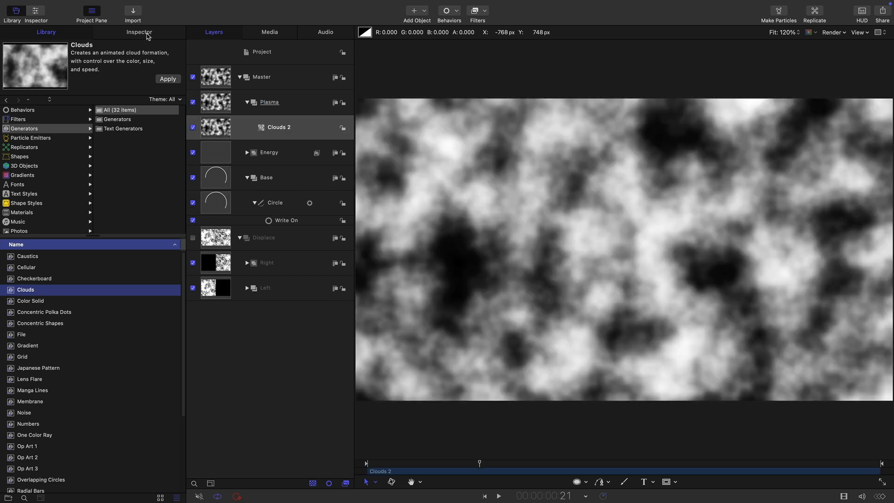
Step: Set Clouds 2 Horizontal and Vertical Scale to 8 and Speed to 2
click(138, 32)
text(8)
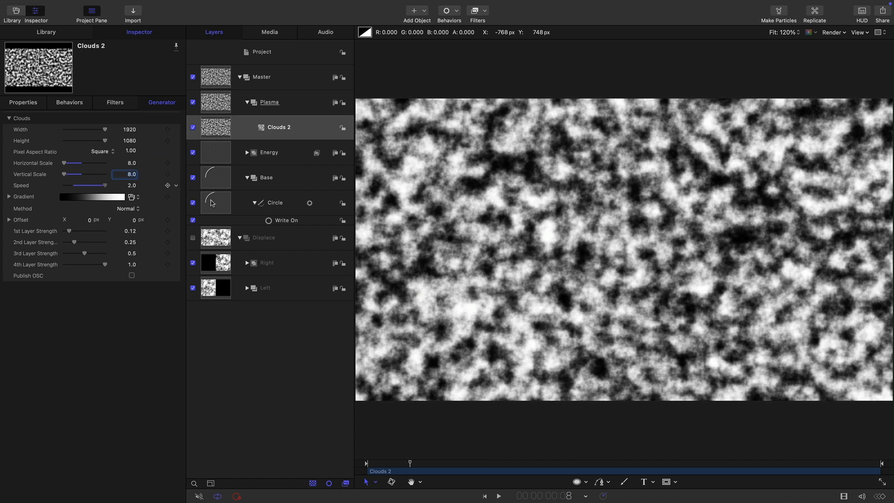
click(268, 103)
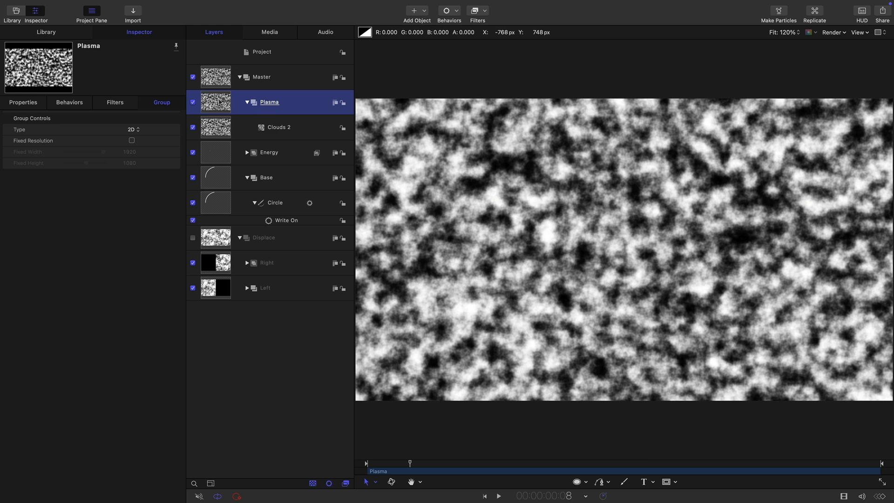
Step: Add an Image Mask to Plasma sourced from Base and re-enable the Base layer
right_click(268, 101)
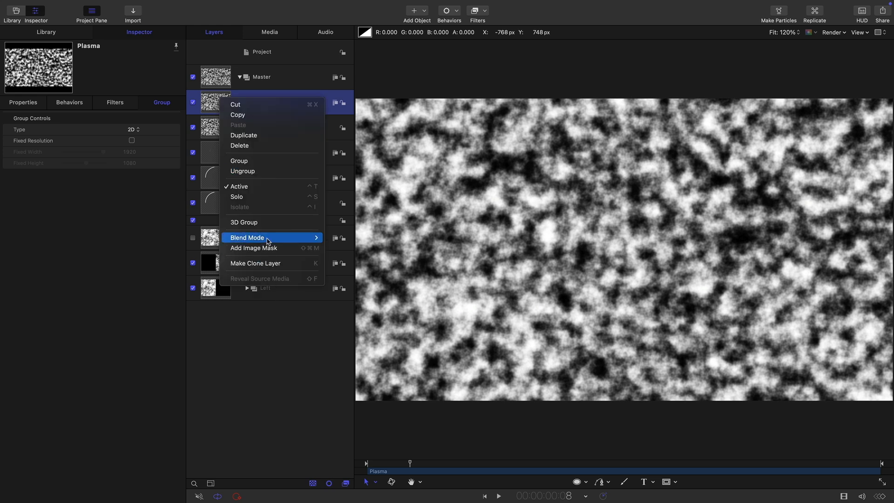
click(253, 247)
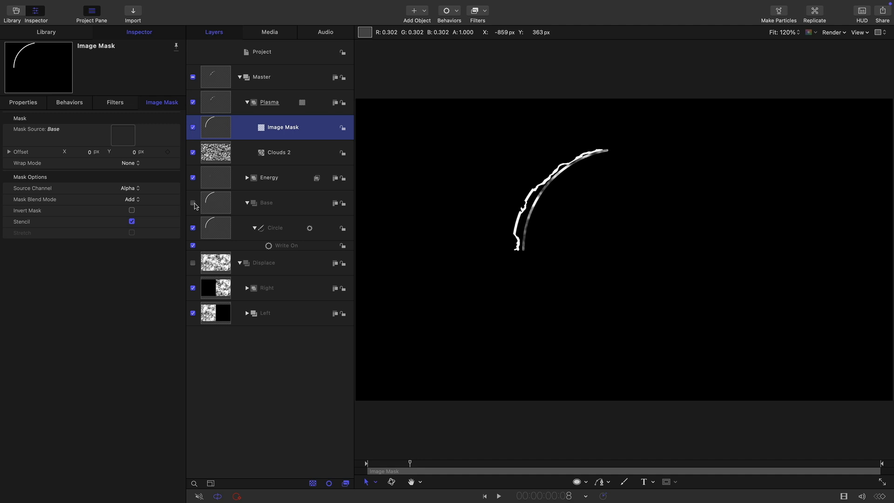
click(193, 202)
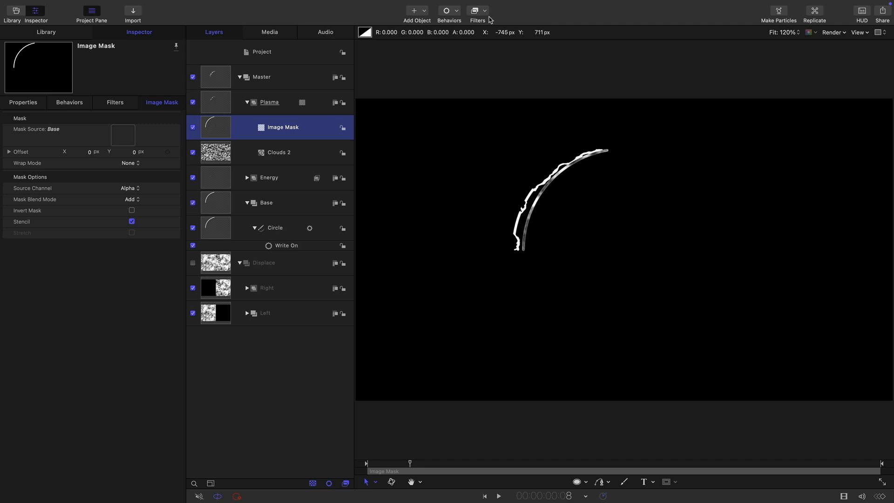
Step: Apply a Gaussian Blur with Amount 32 to Plasma's image mask
click(477, 11)
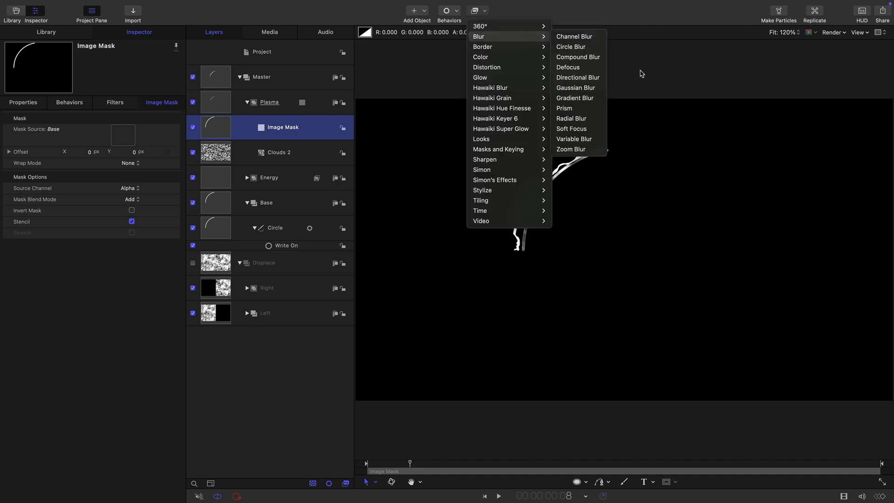
click(574, 87)
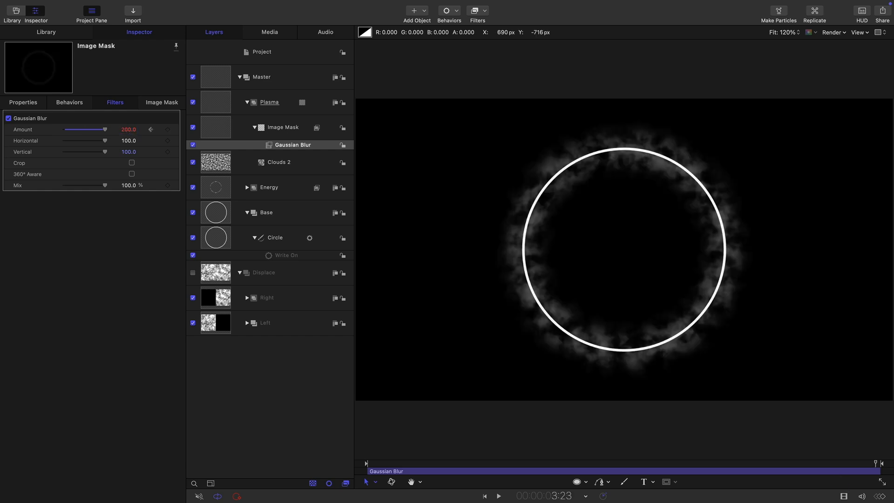
text(32)
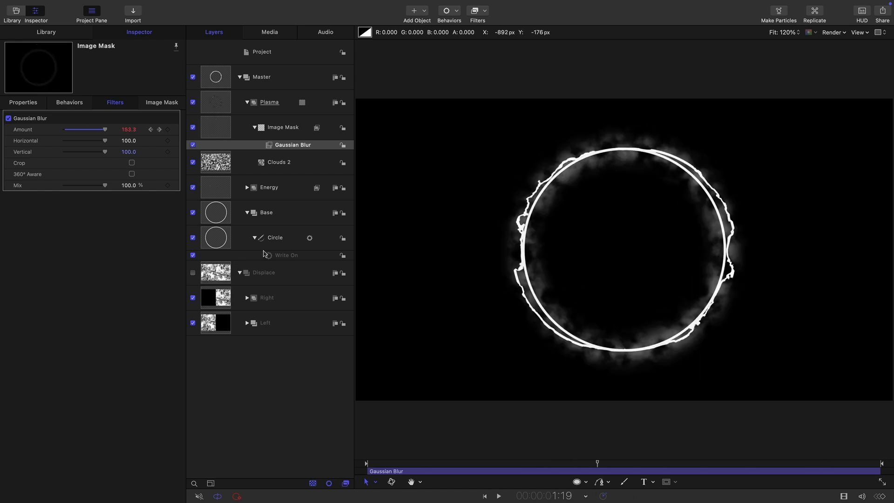
mouse_move(285, 155)
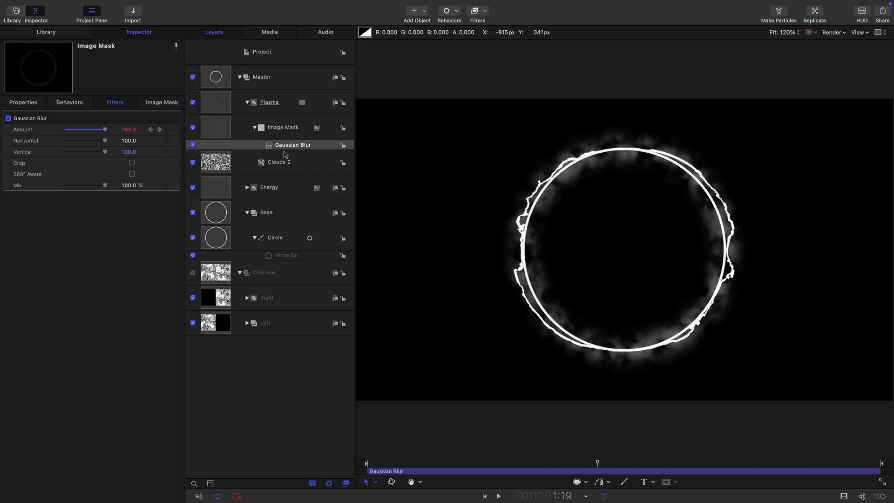
mouse_move(207, 98)
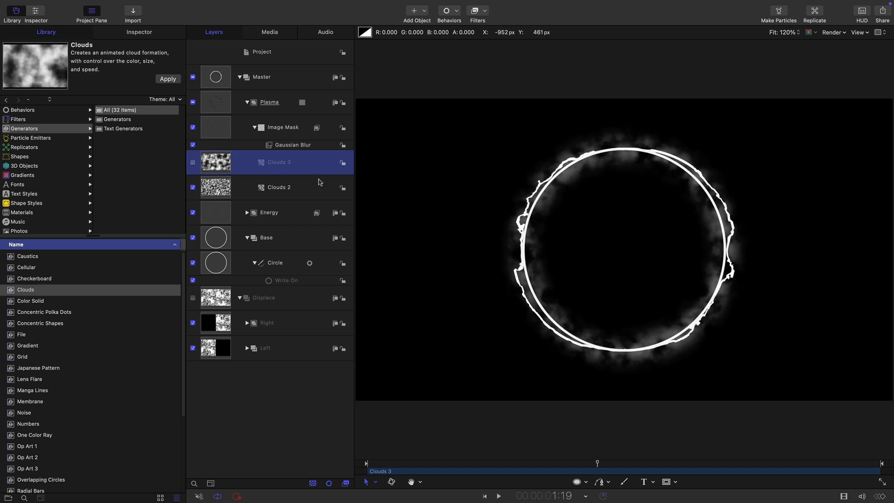
Step: Add a second Image Mask to the Plasma group sourced from Clouds 3
click(268, 102)
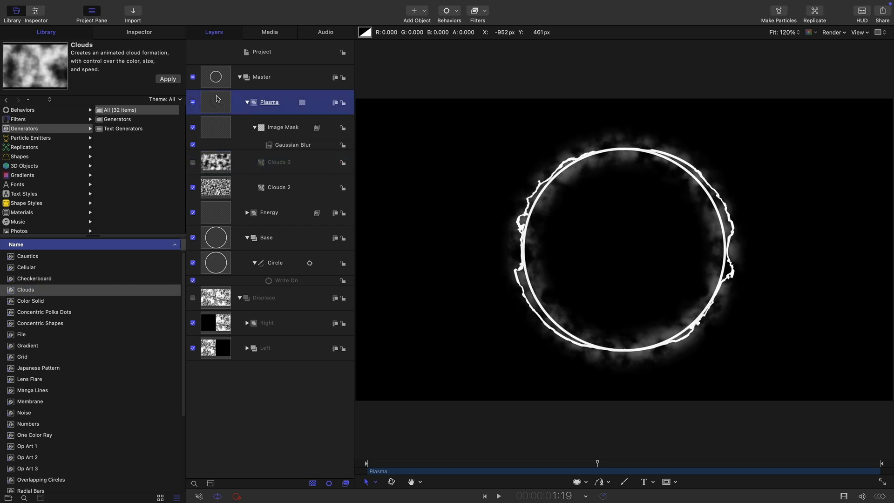
right_click(216, 102)
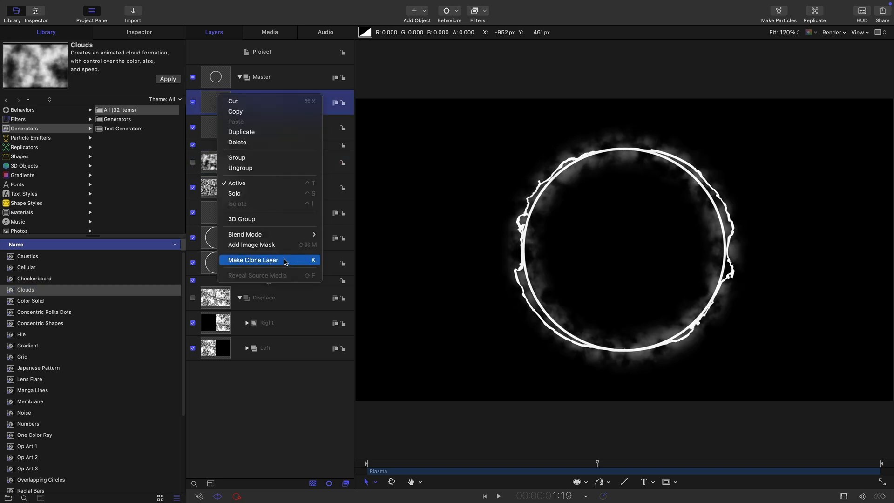
click(252, 260)
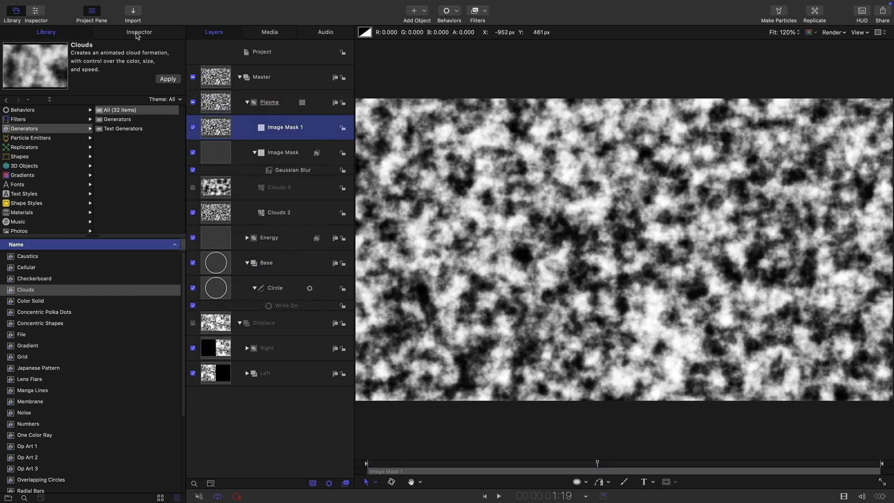
Step: Set the new mask's Source Channel to Luminance and change its Mask Blend Mode
click(139, 31)
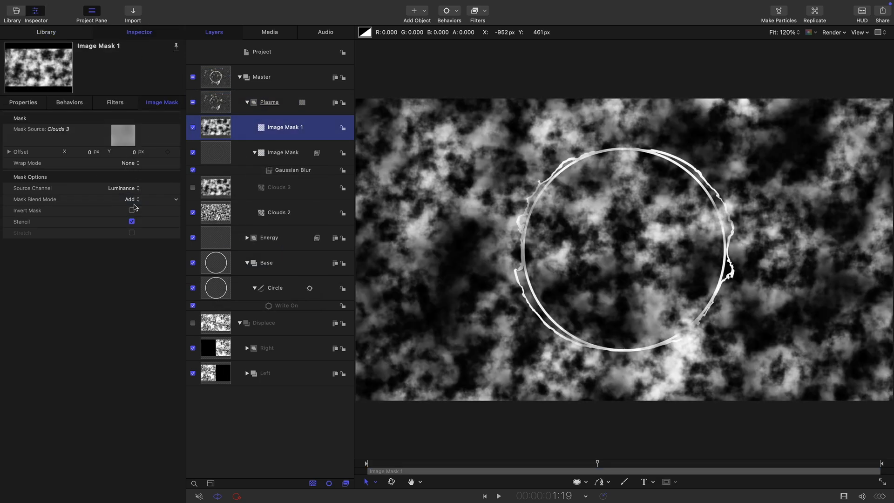
click(151, 199)
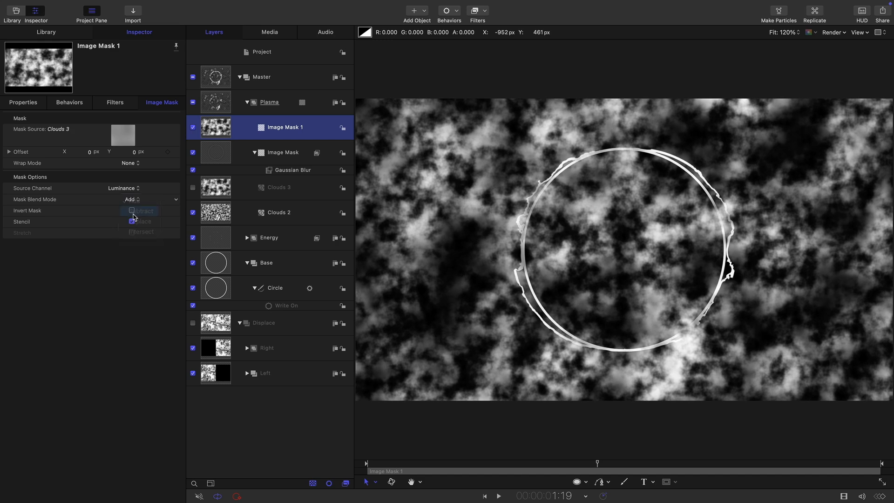
click(140, 211)
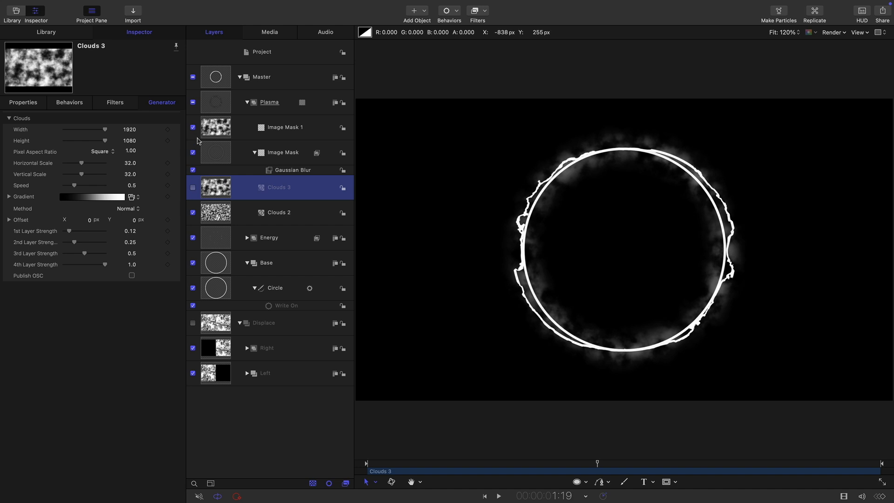
Step: Add a Ramp behavior on Clouds 3's Offset Y with End Value 1.0 and check another frame
click(193, 127)
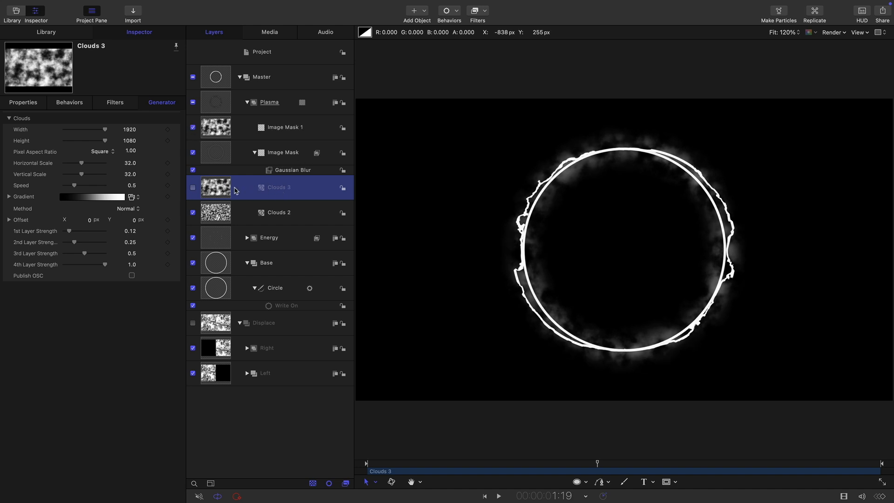
click(10, 197)
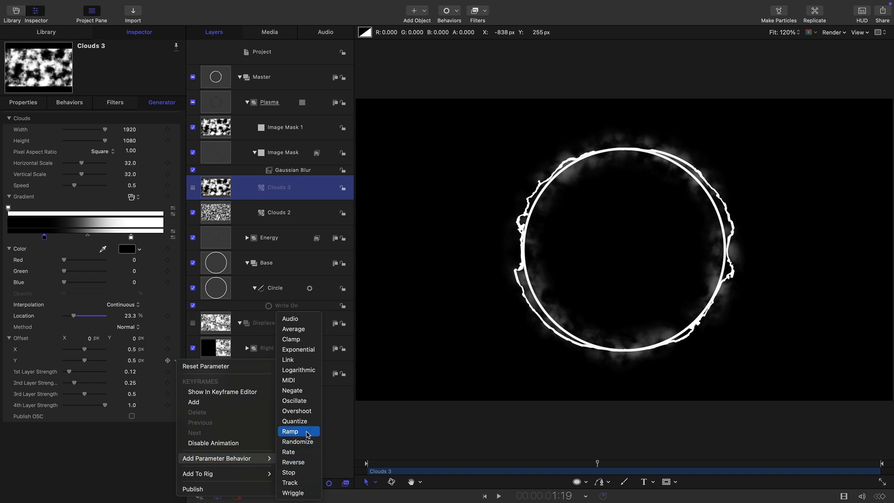
click(290, 432)
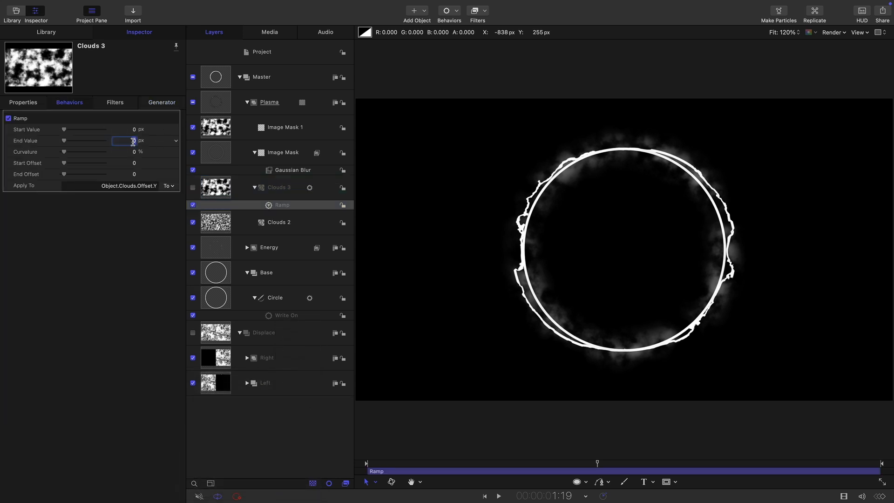
text(1.0)
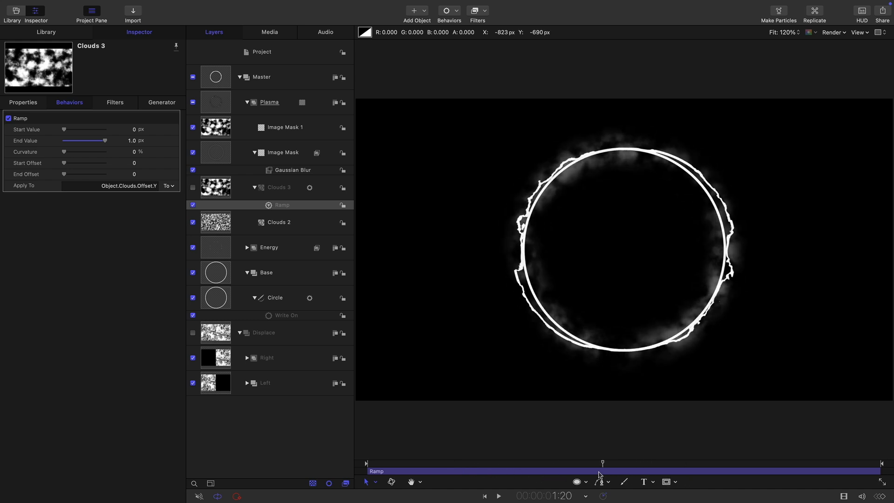
click(283, 151)
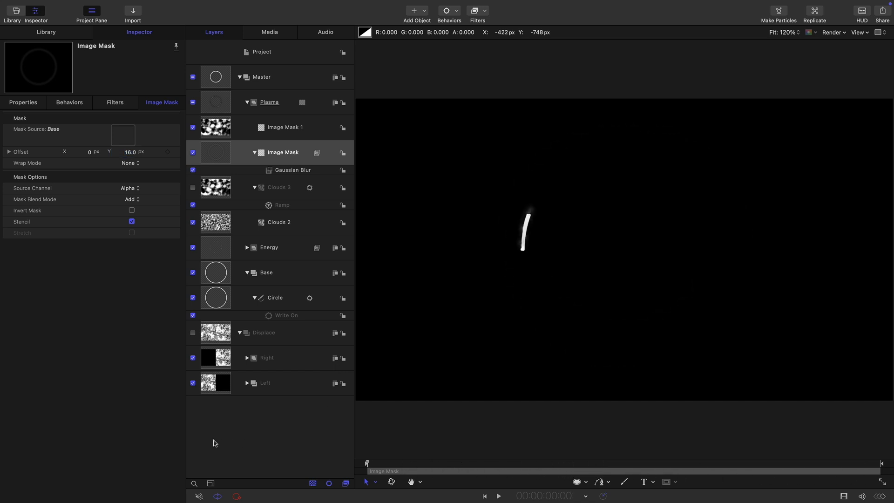
Step: Collapse the Master group and view the full smoky white ring
click(498, 495)
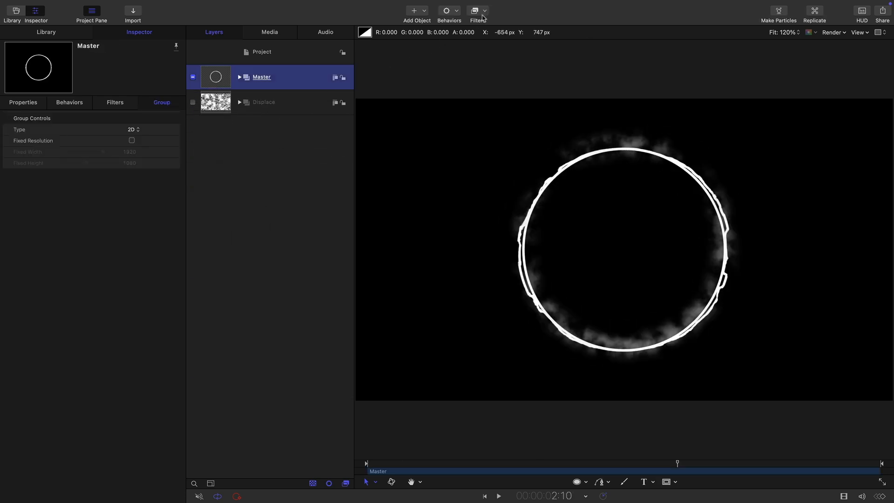
Step: Add a Colorize filter to Master with Remap White set to a golden orange
click(477, 10)
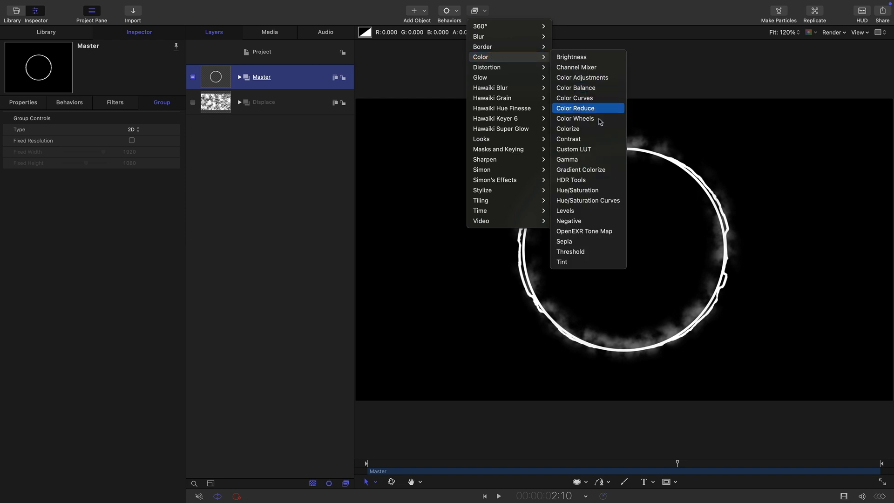
click(568, 128)
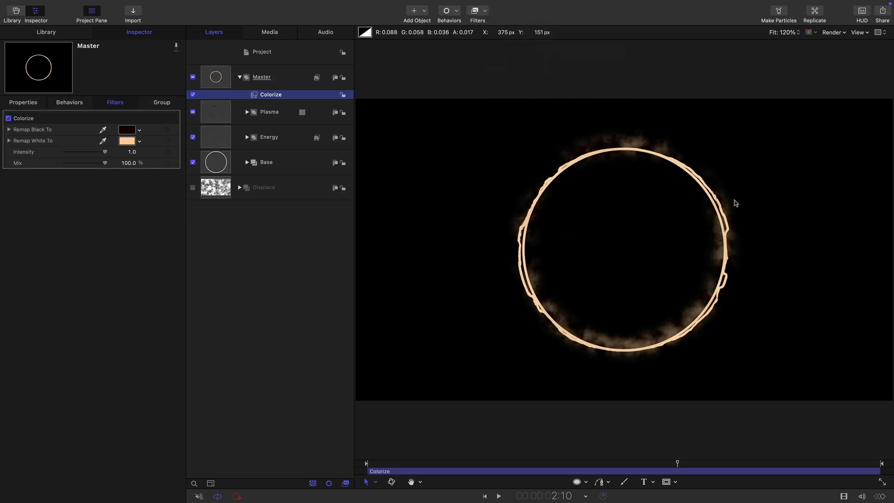
click(127, 141)
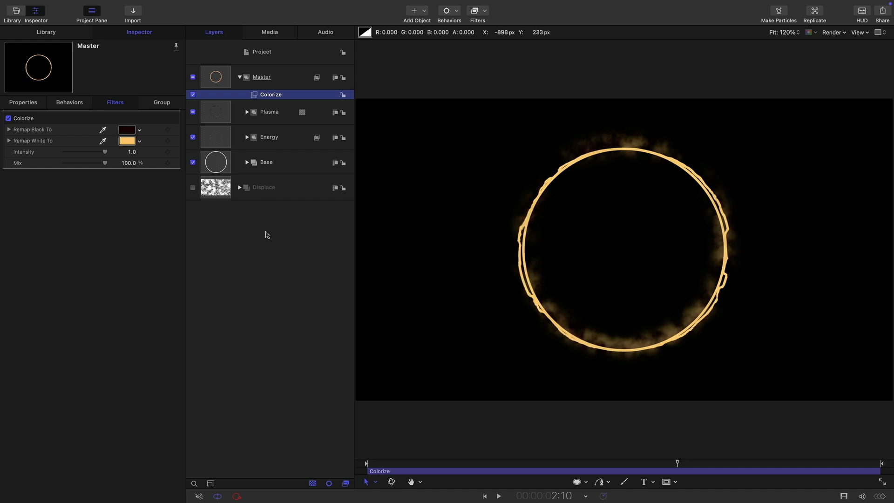
Step: Add a Neon glow filter with Mix 60% and adjust its outer glow amount
click(473, 10)
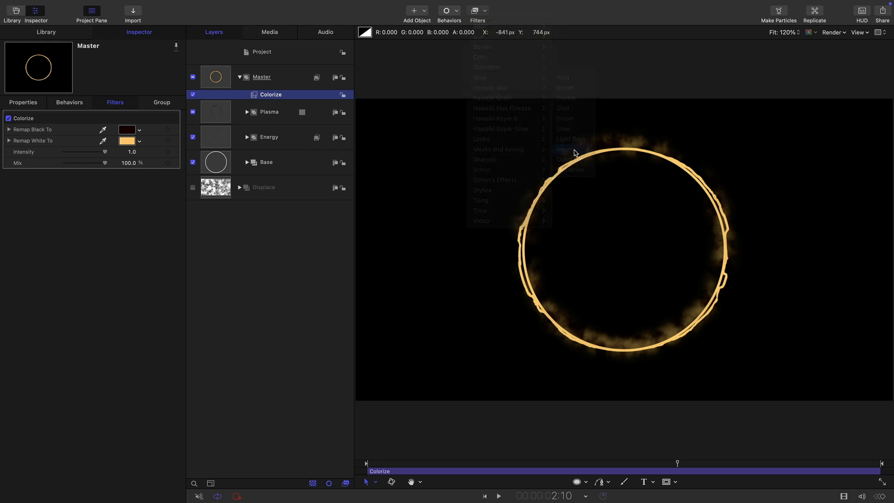
click(563, 149)
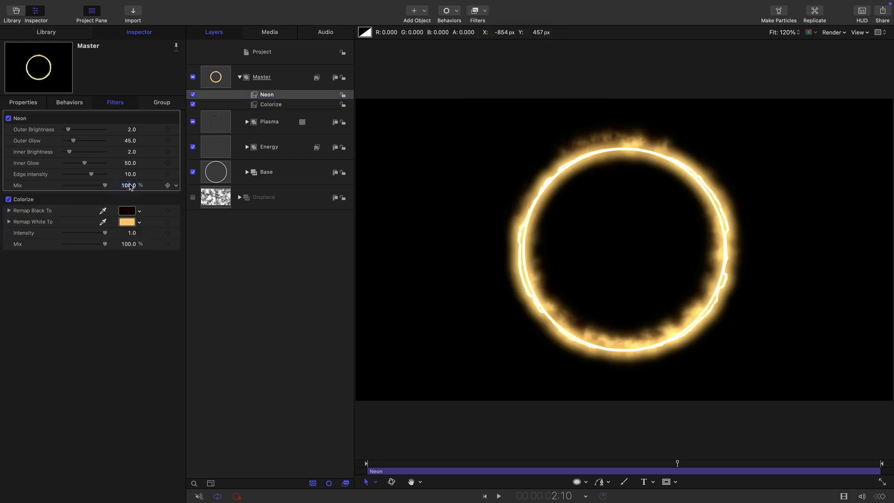
drag(111, 185, 86, 184)
text(7)
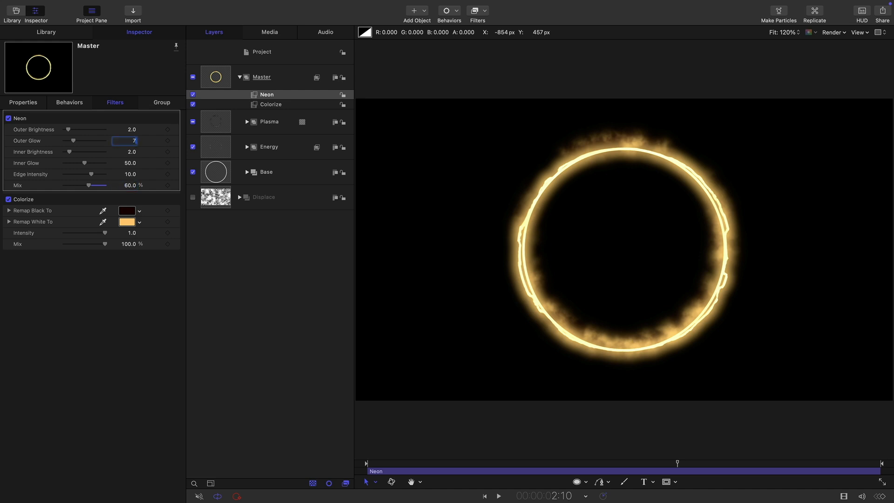
drag(72, 140, 80, 140)
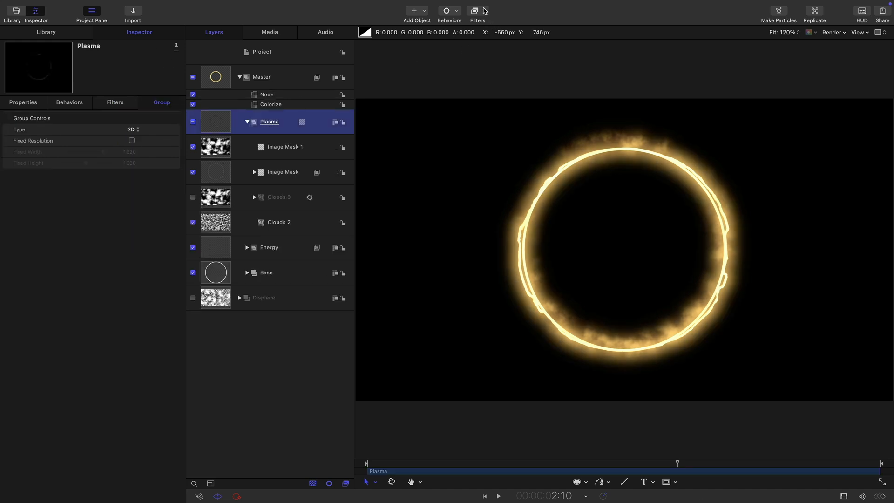
Step: Add an Unsharp Mask filter to Plasma with radius 27
click(474, 10)
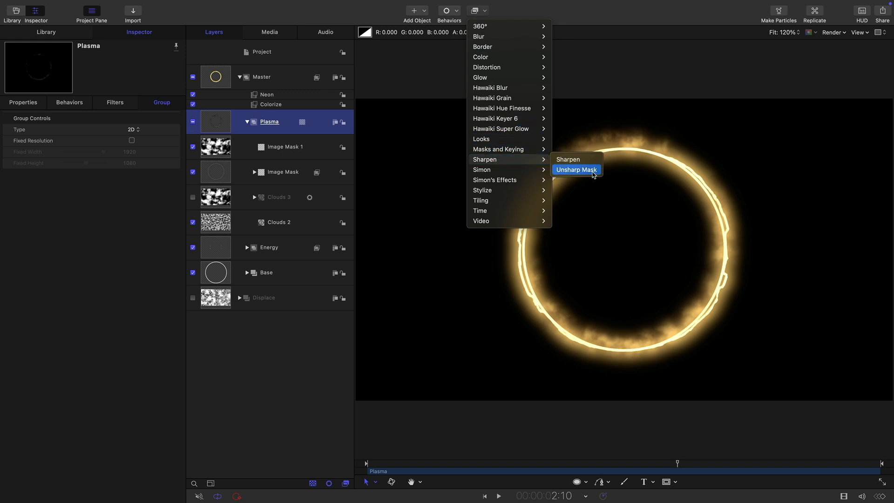
click(576, 169)
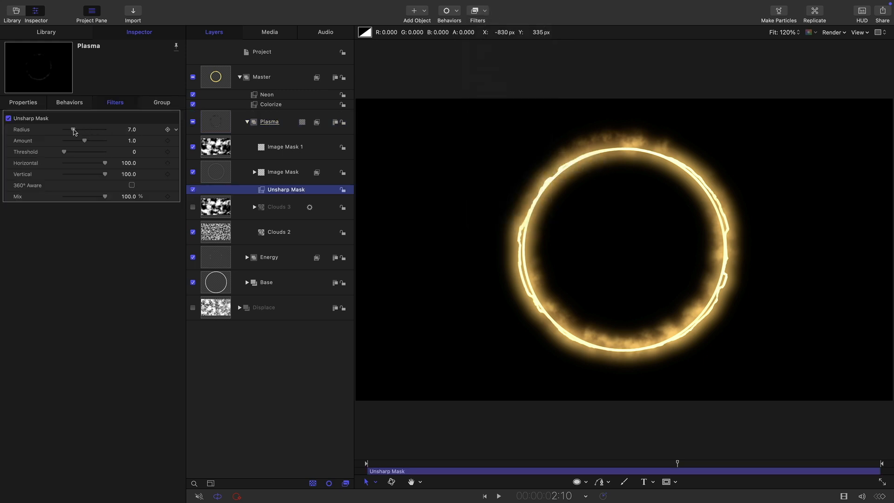
drag(73, 130, 82, 129)
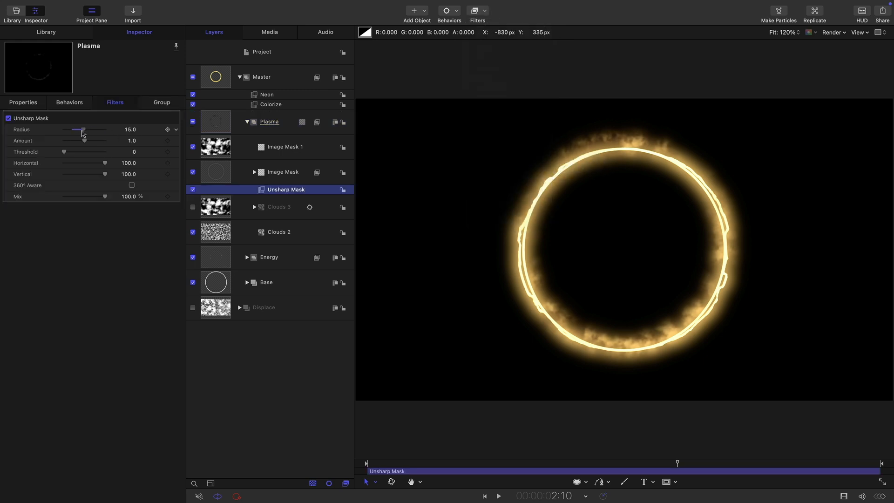
drag(81, 129, 98, 129)
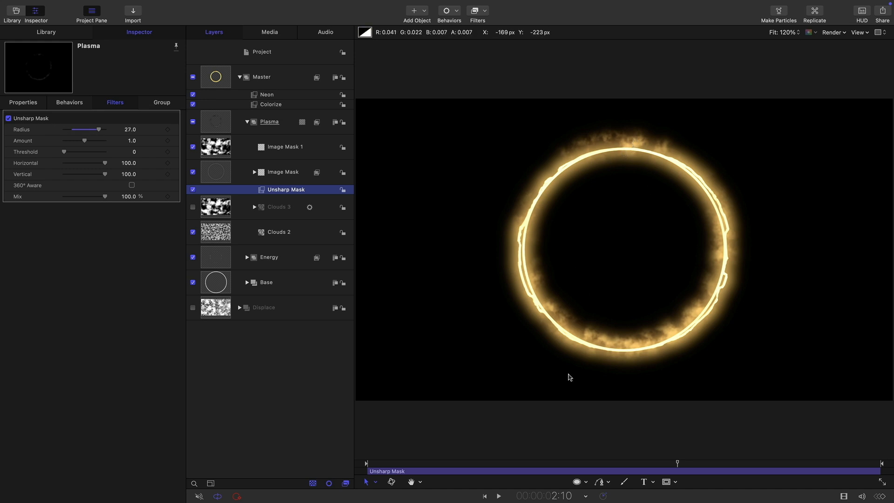
mouse_move(629, 138)
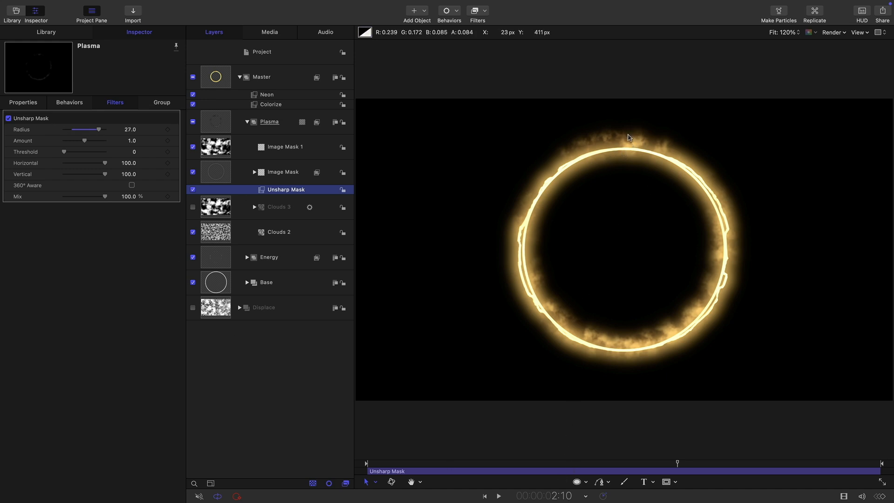
mouse_move(614, 142)
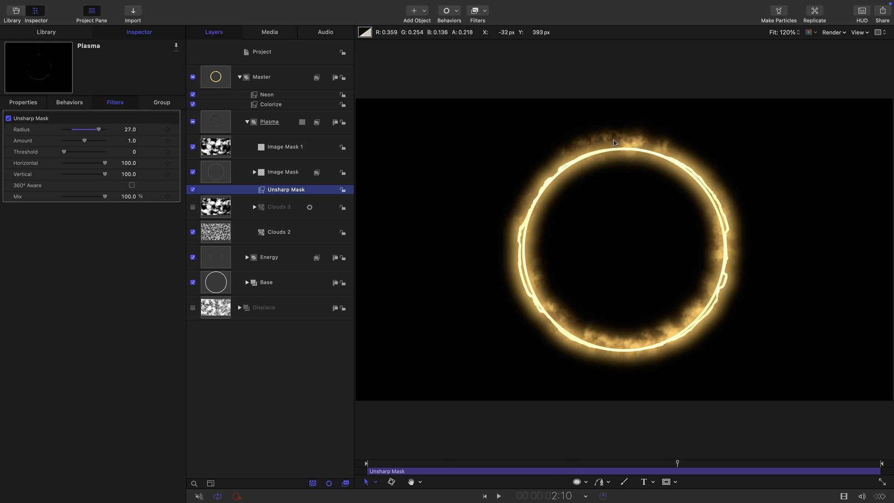
Step: Play and stop to preview the crisper golden arc drawing on
click(497, 495)
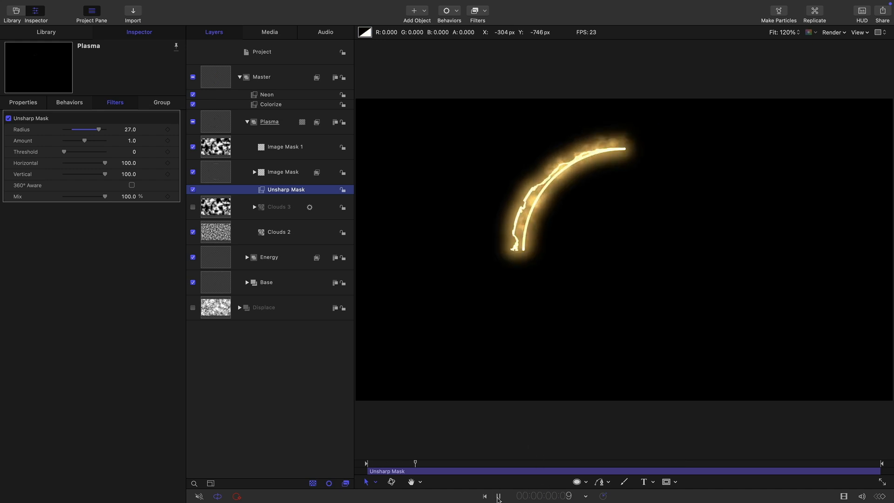
click(497, 495)
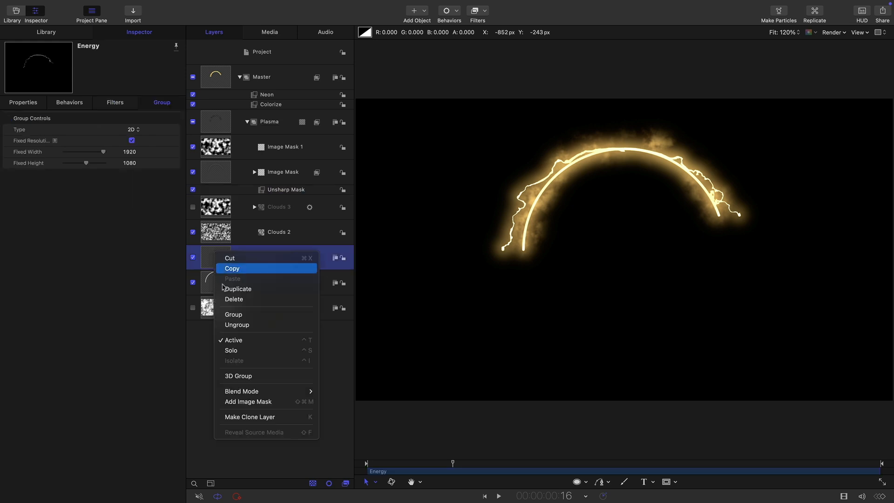
Step: Clone the Energy group with Rotation −33° and expand Energy's contents
click(249, 417)
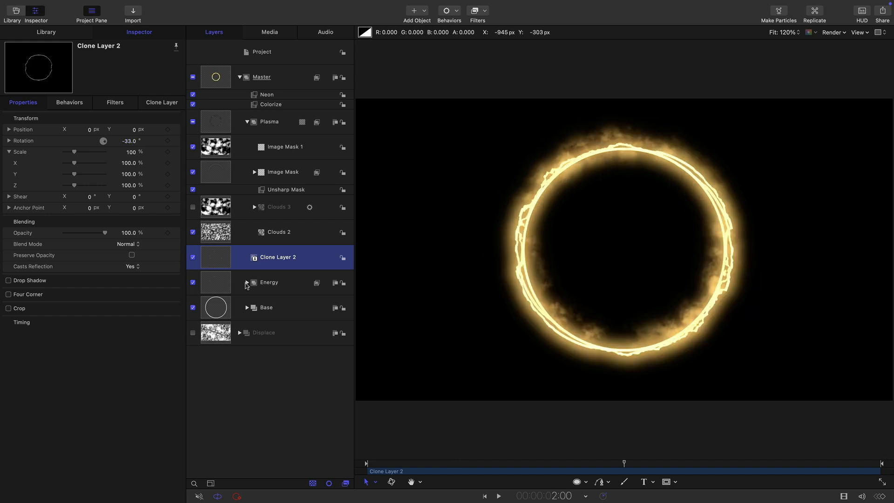
click(247, 282)
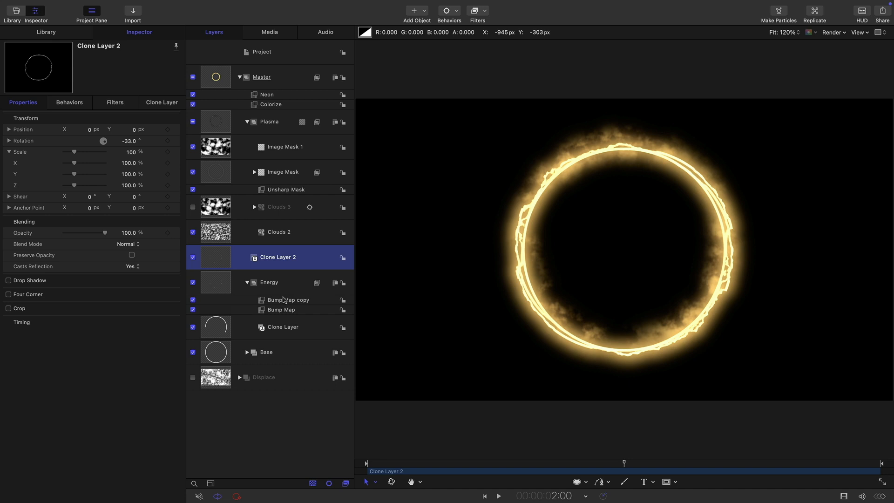
Step: Apply Matte Magic to Energy, settle Shrink at 1.28, and toggle it to compare the ring
click(485, 27)
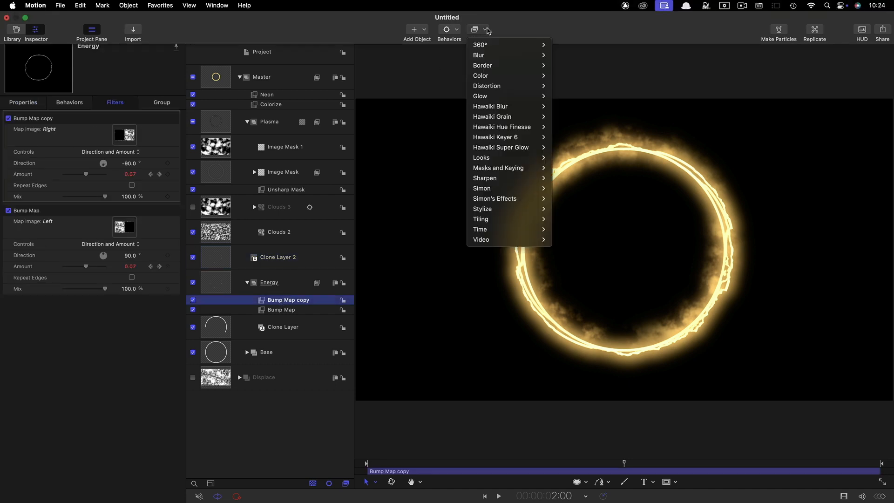
mouse_move(497, 168)
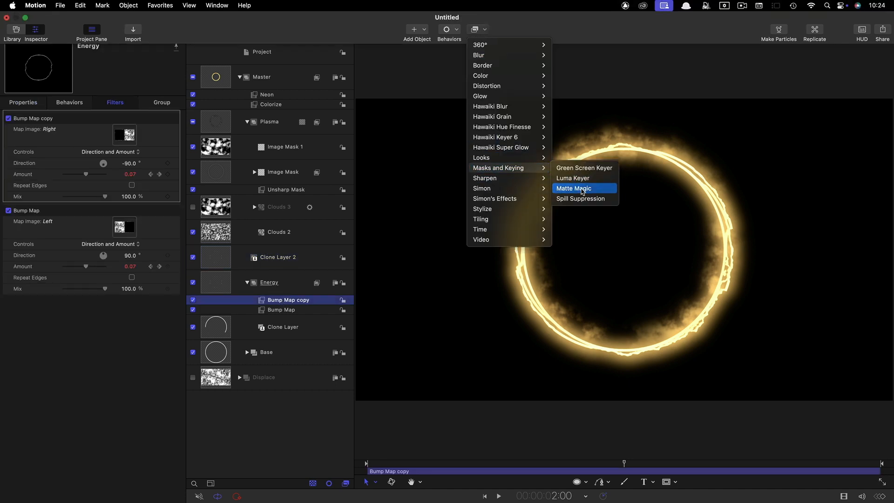
click(574, 188)
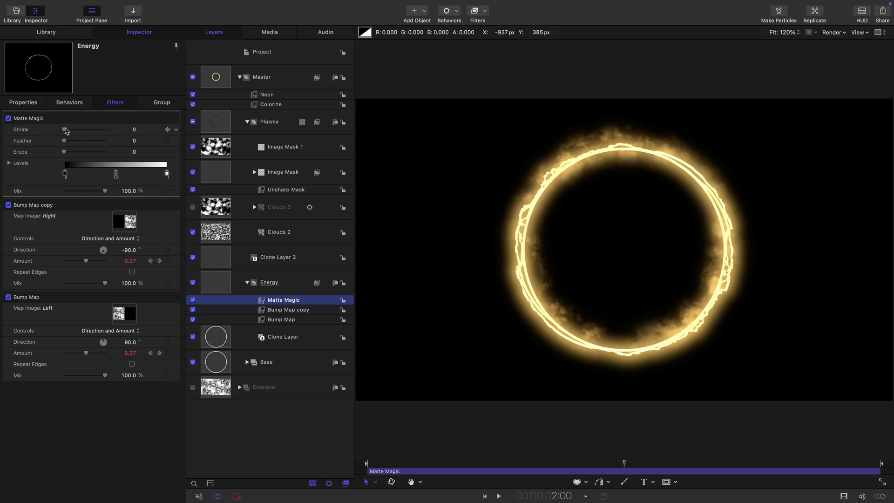
drag(64, 129, 66, 130)
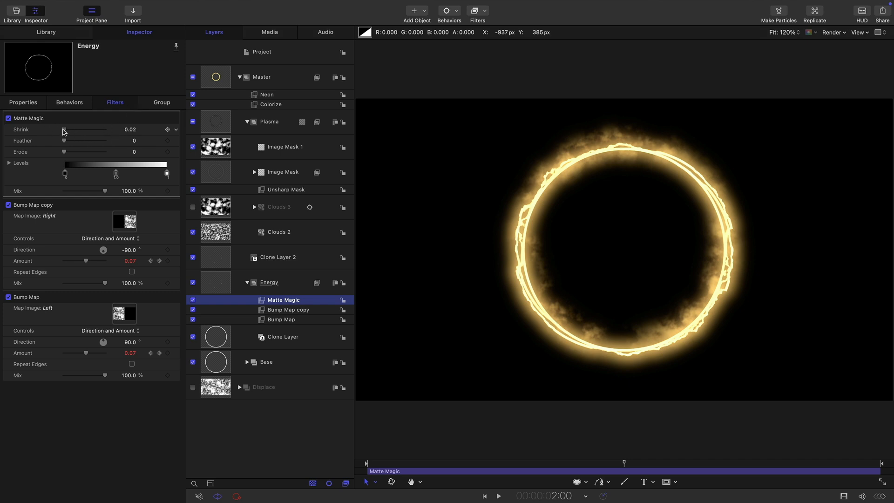
drag(65, 135, 77, 135)
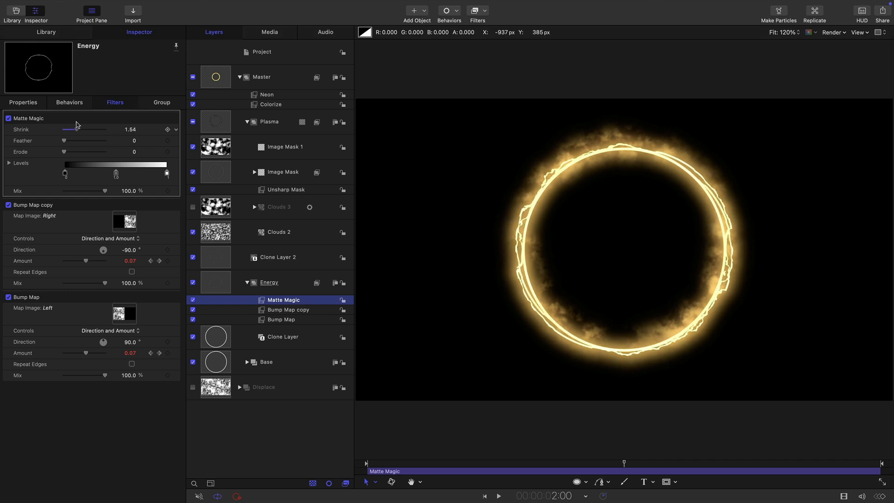
drag(77, 128, 70, 128)
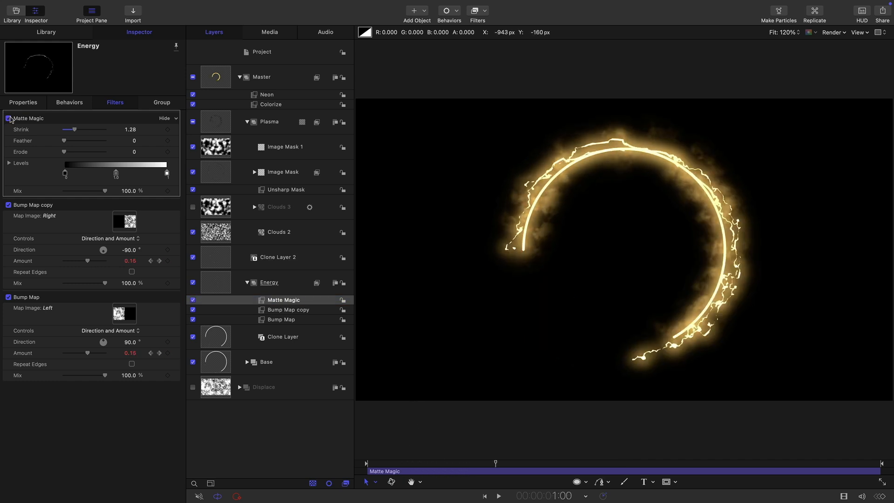
click(8, 119)
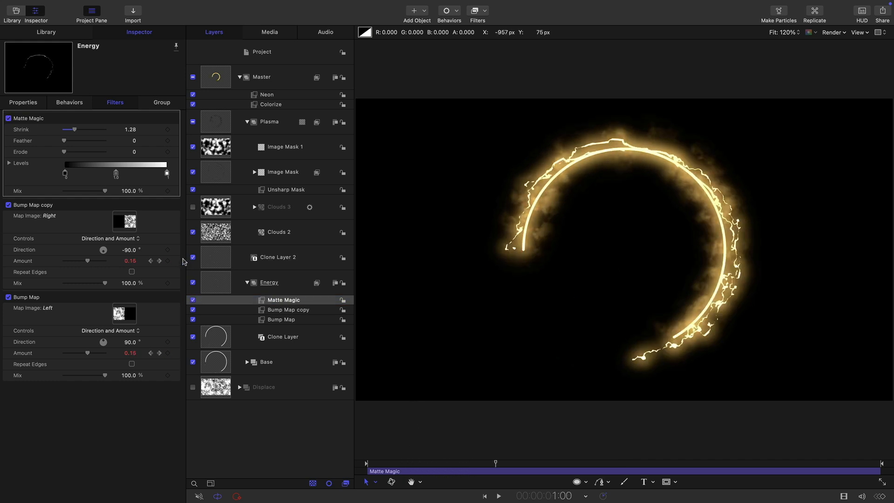
click(283, 299)
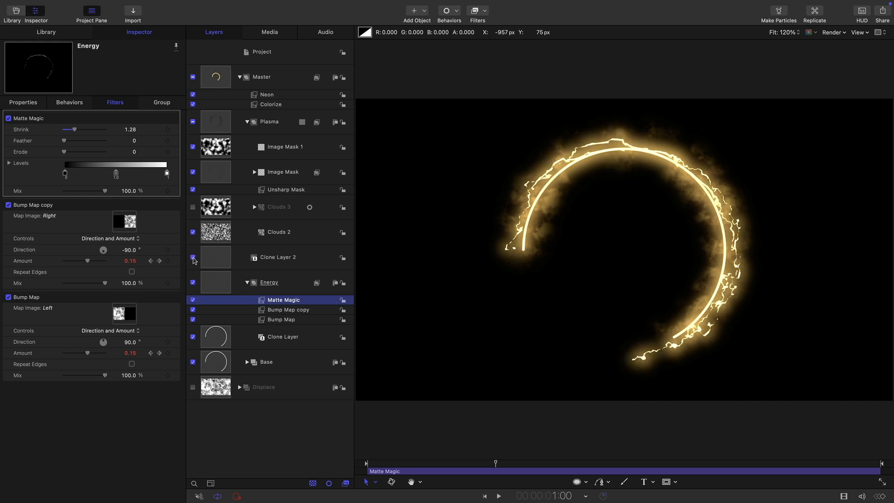
Step: Hide Clone Layer 2 and set the circle's Write On stroke offset to 15%
click(193, 256)
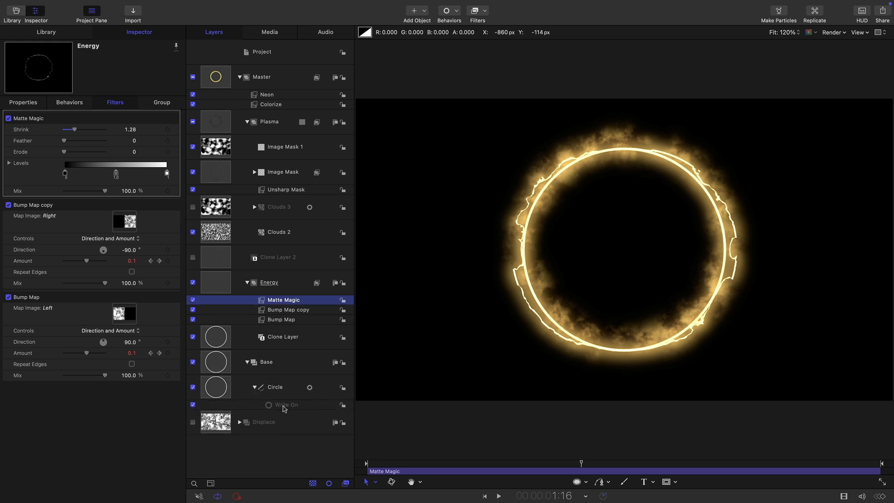
click(284, 405)
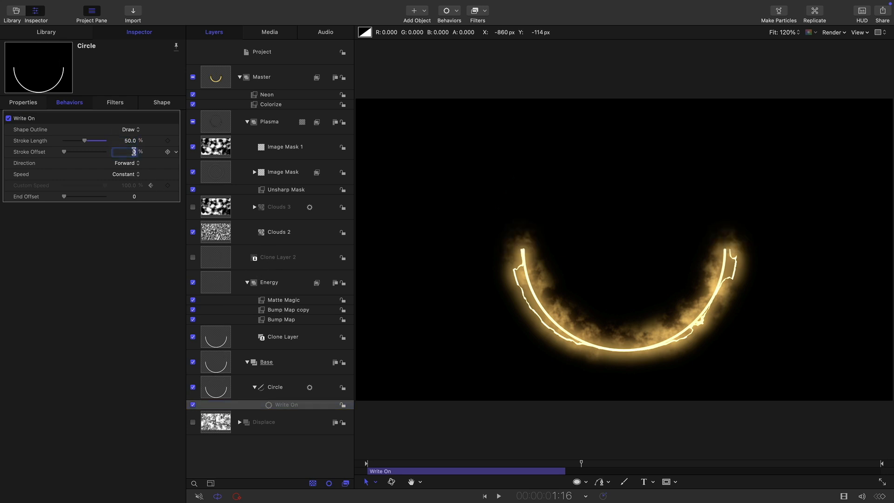
text(15.0)
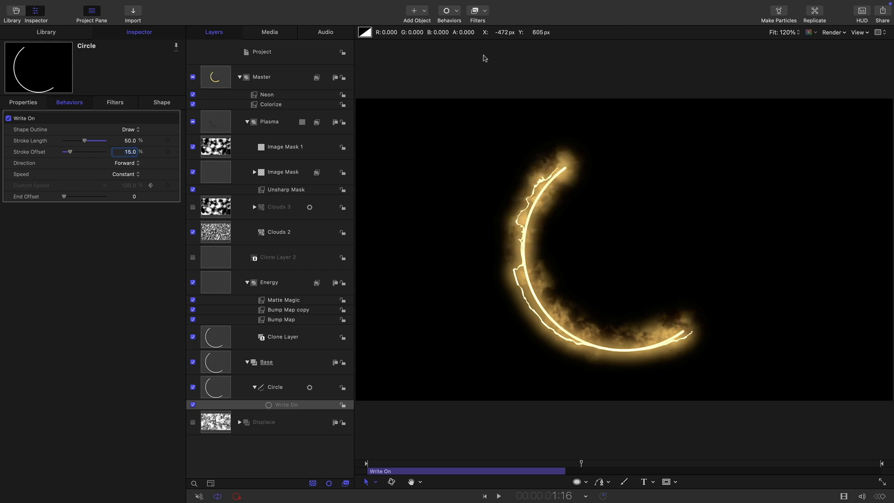
mouse_move(272, 131)
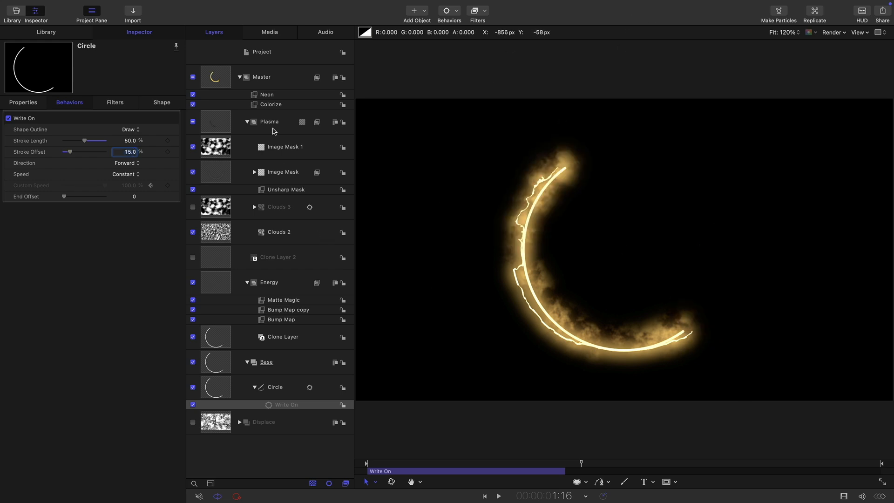
Step: Clone Master, rotate it 180°, remap its white to violet, and preview the full ring
right_click(261, 77)
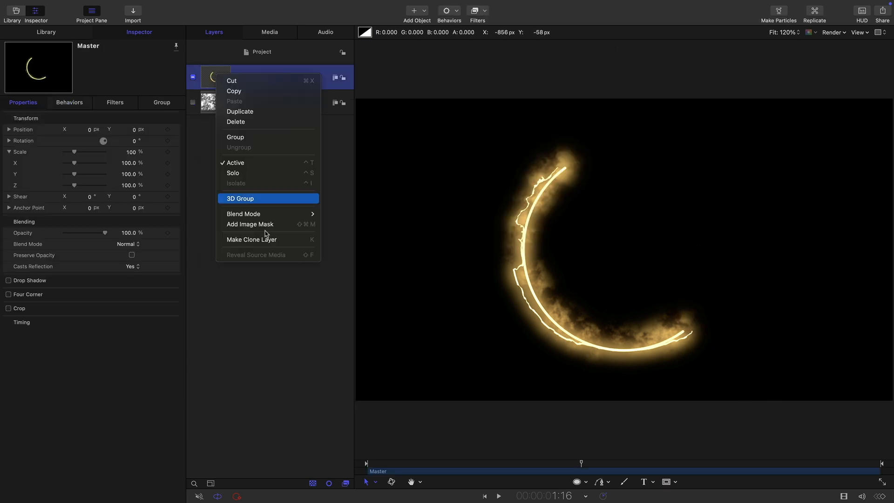
click(250, 239)
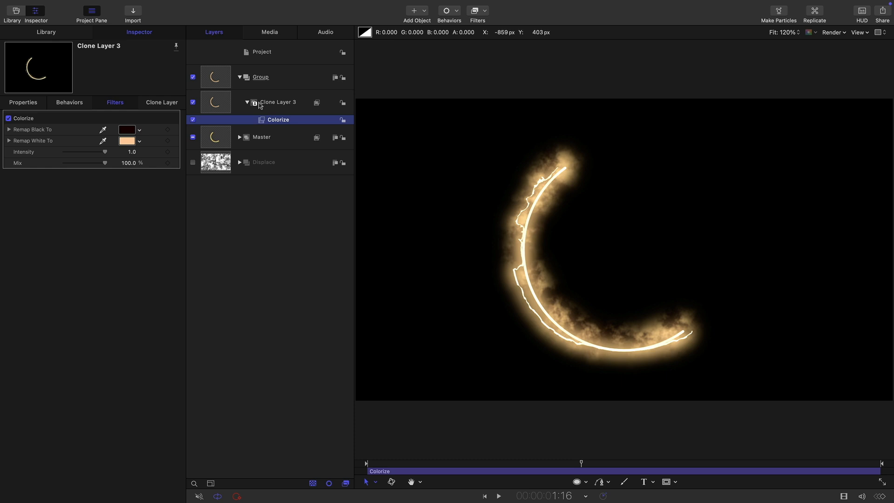
click(23, 102)
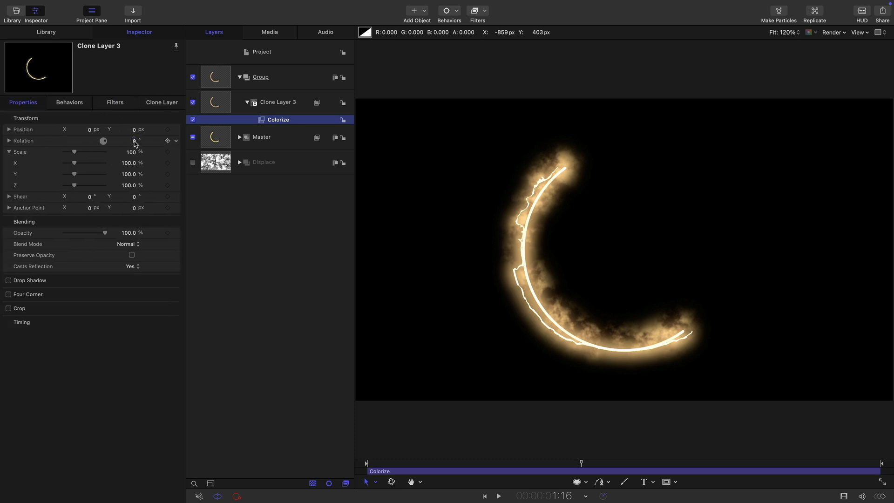
text(180)
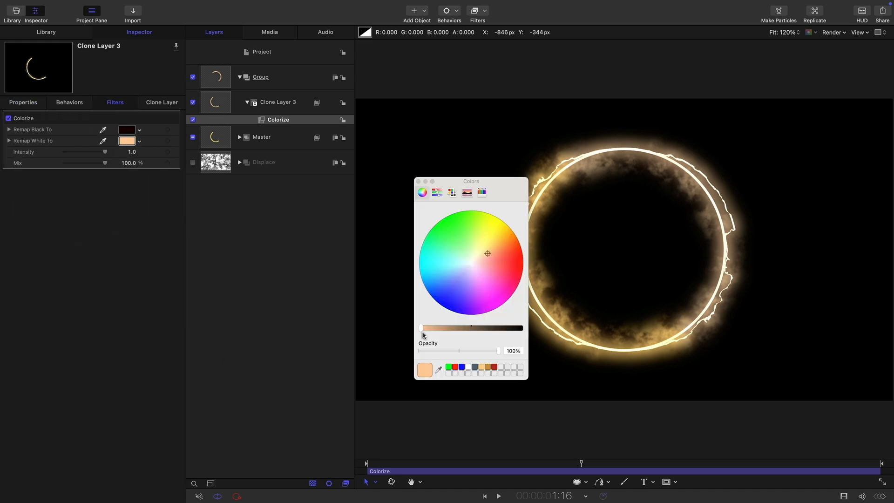
click(462, 283)
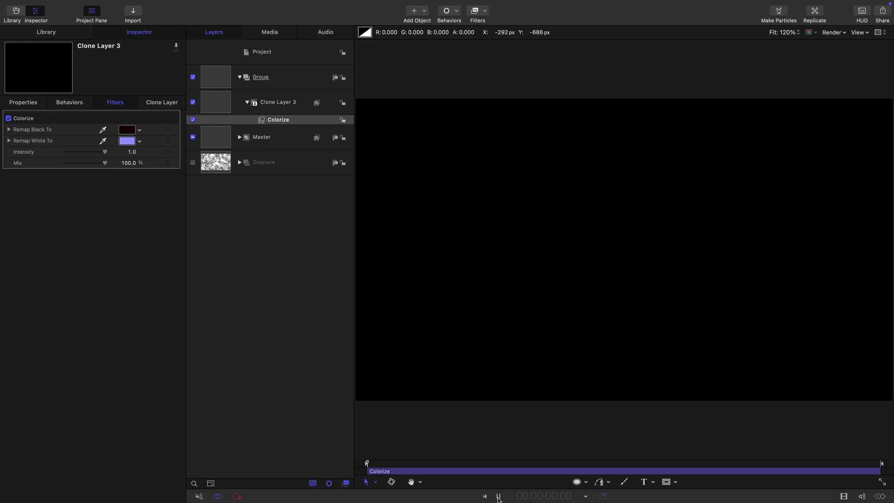
click(498, 496)
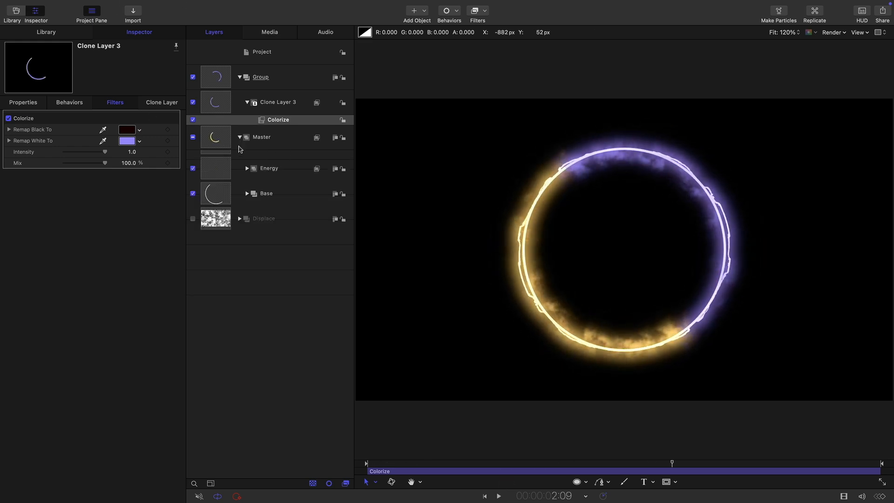
Step: Set the Base group's Gaussian Blur amount to 5
click(239, 137)
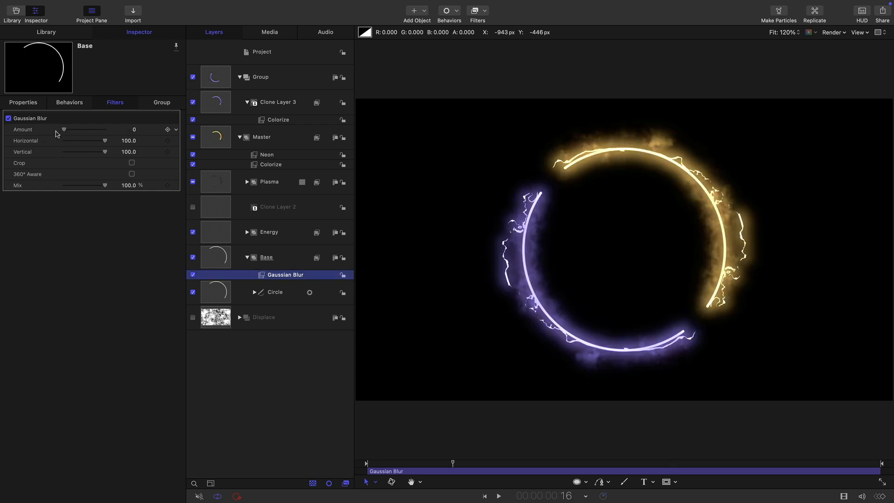
drag(64, 129, 67, 129)
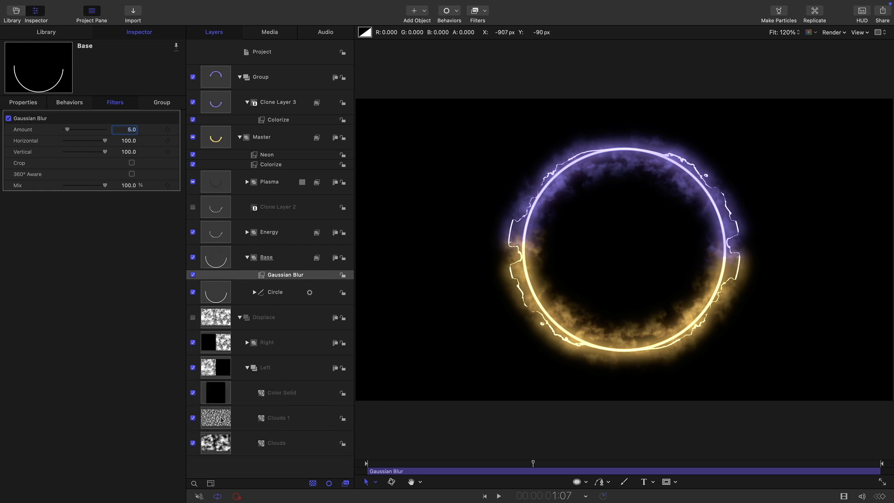
Step: Reduce Clouds 1 opacity to about 58%, preview the subtler glow, and expand Master
click(277, 417)
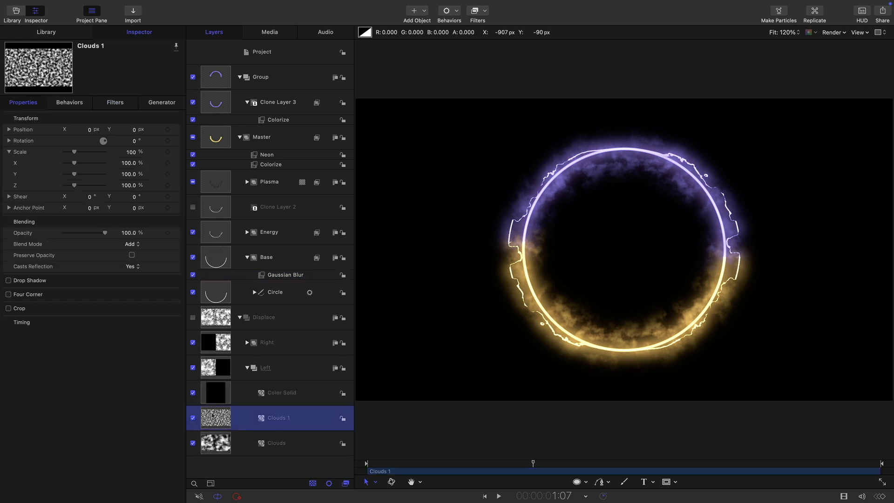
drag(118, 233, 102, 233)
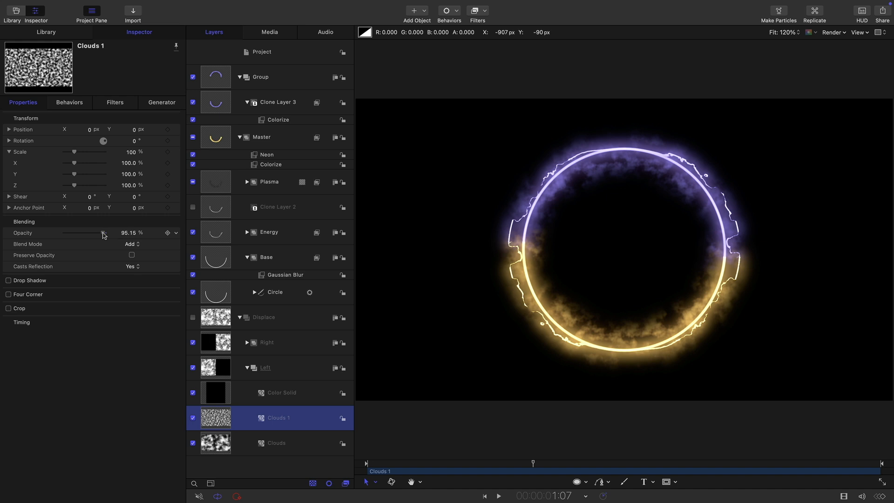
drag(104, 233, 87, 233)
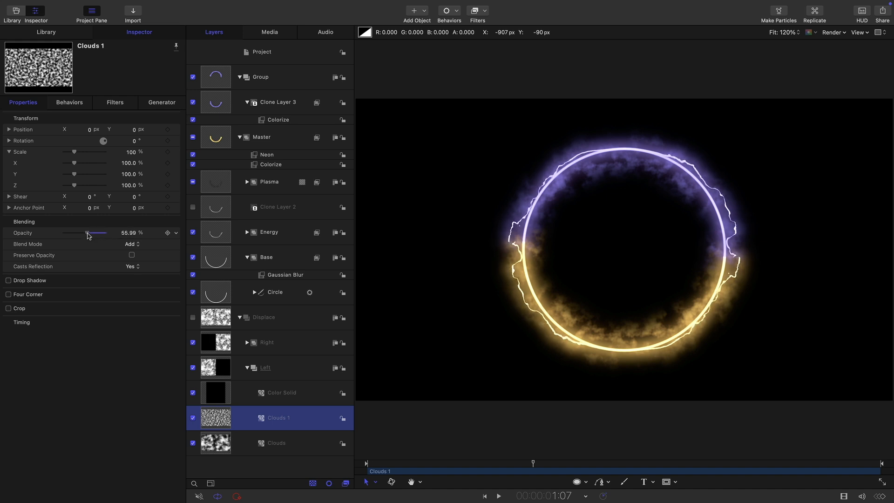
drag(89, 233, 86, 233)
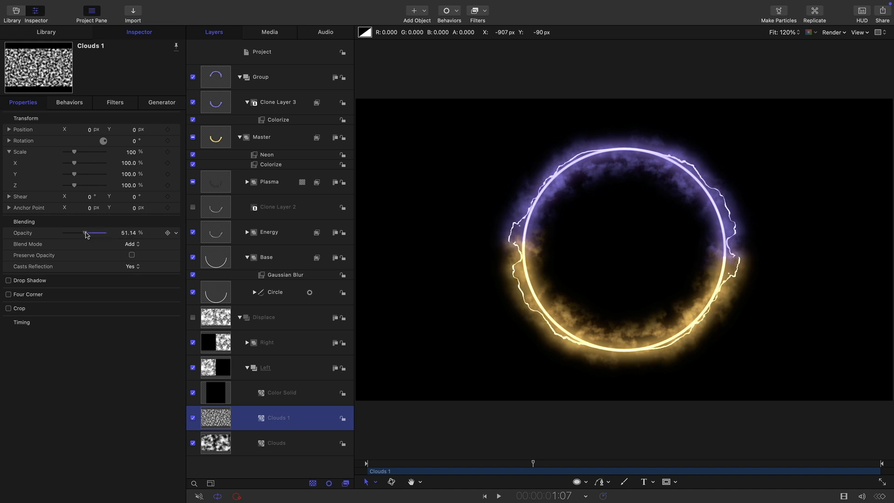
drag(86, 233, 91, 232)
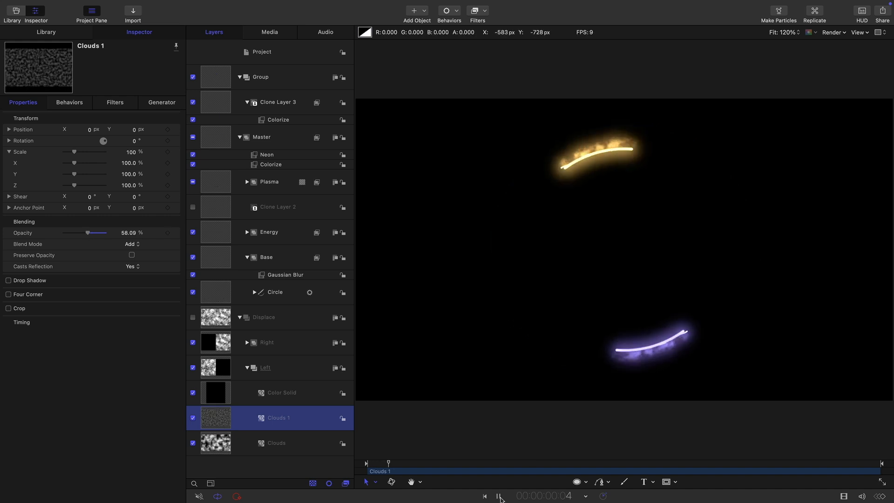
click(499, 495)
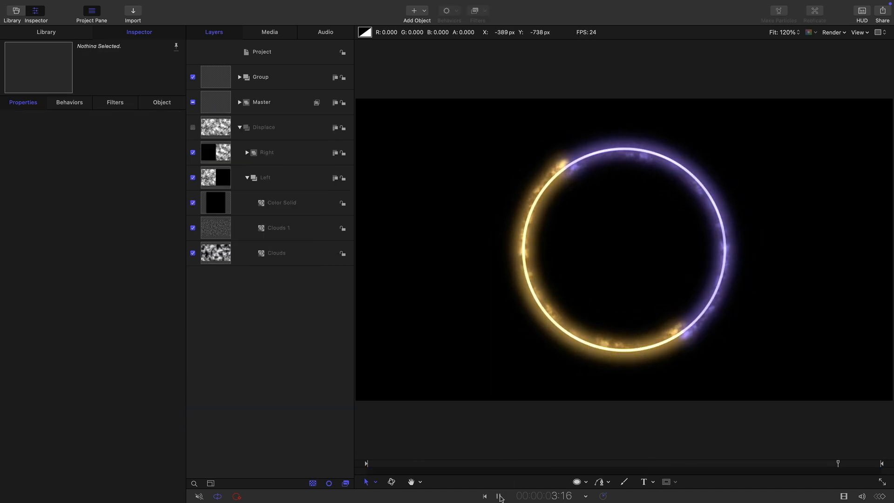
click(498, 496)
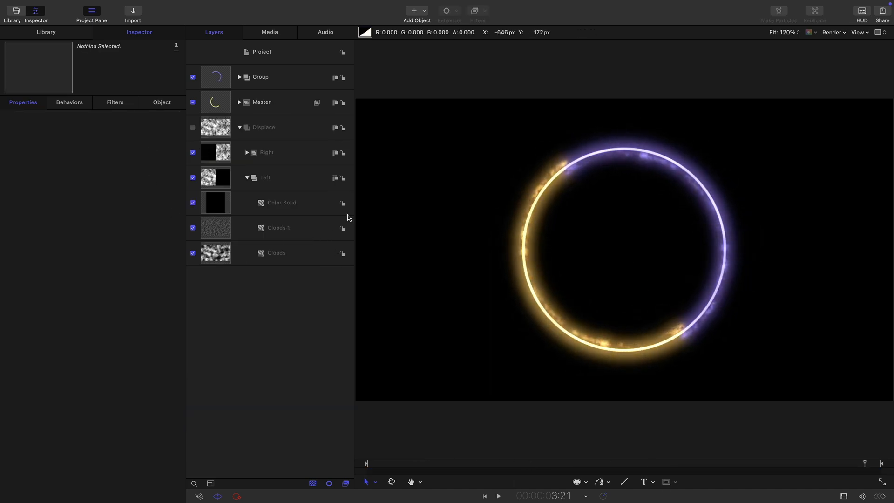
click(239, 102)
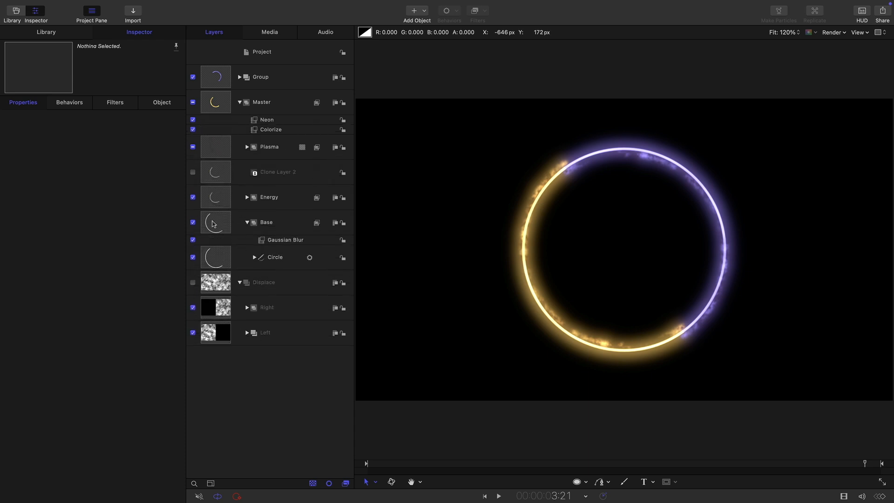
Step: Replace the Circle with a diagonal Line carrying the copied Write On behavior
click(275, 257)
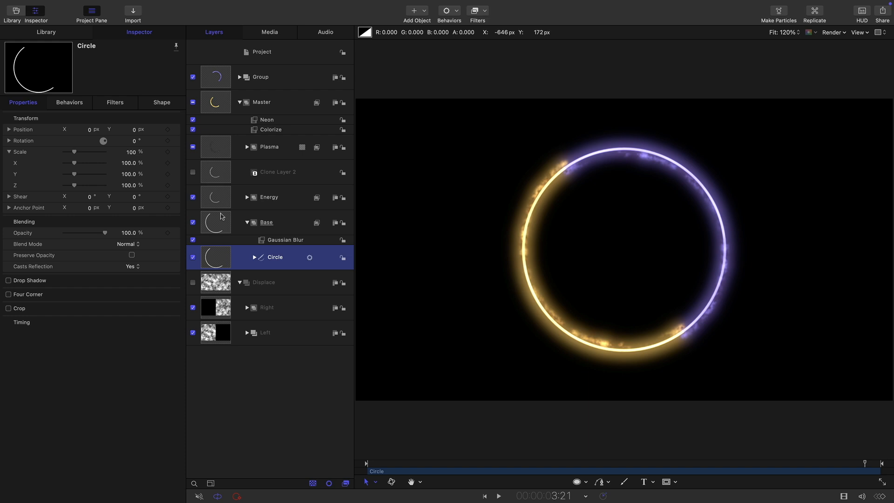
mouse_move(223, 218)
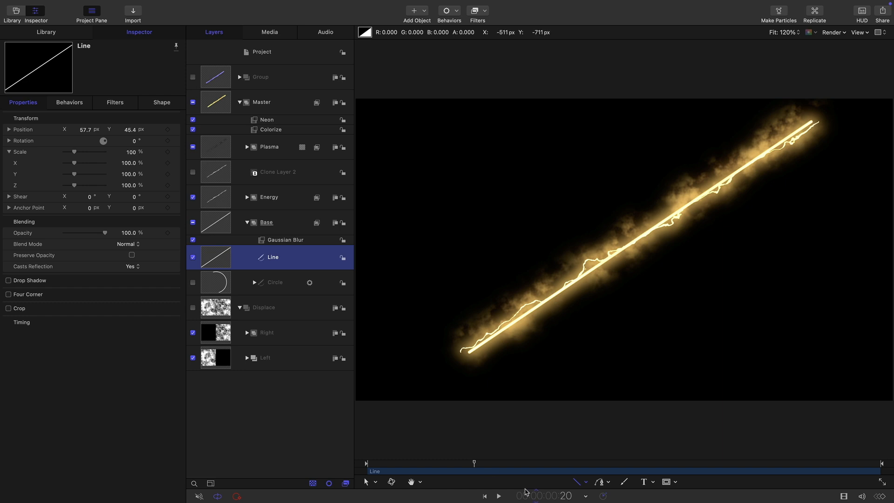
click(497, 495)
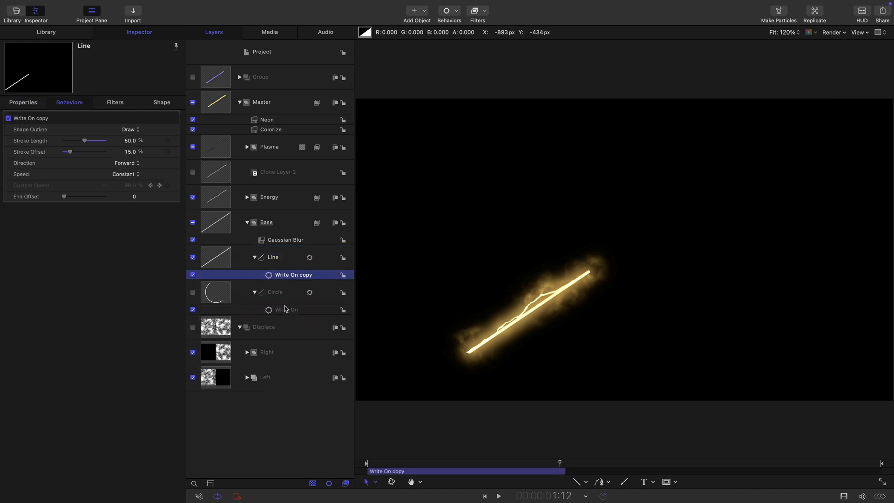
Step: Set the Line's Write On copy to Draw and Erase and preview the full-length sweep
click(498, 495)
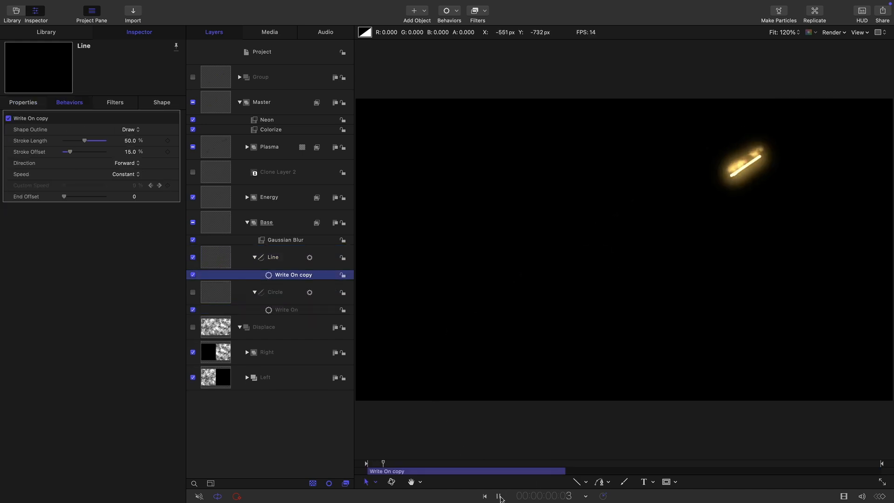
click(498, 495)
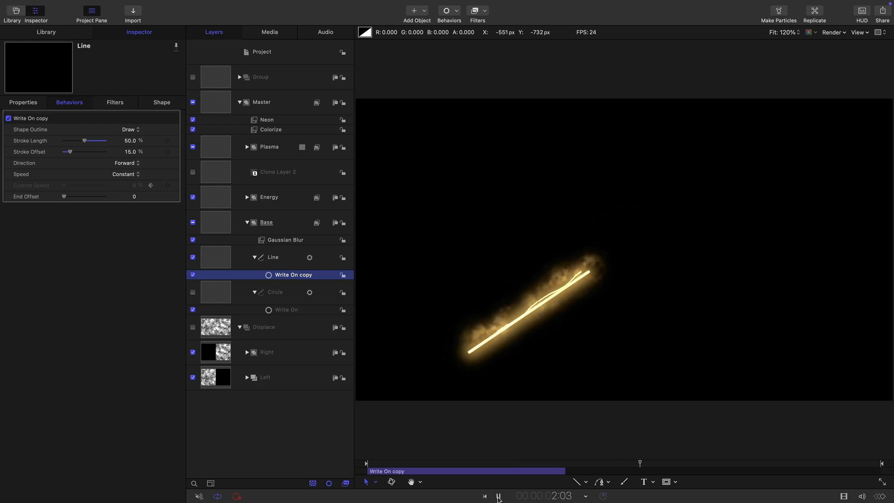
click(128, 129)
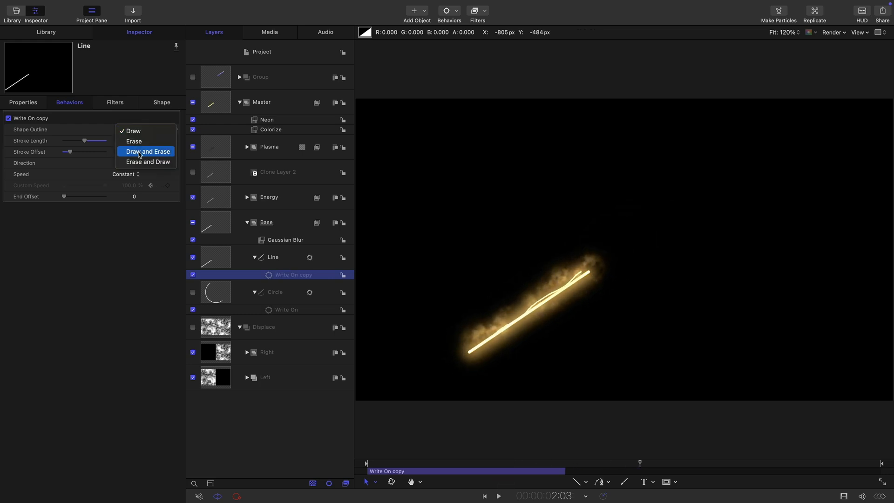
click(146, 151)
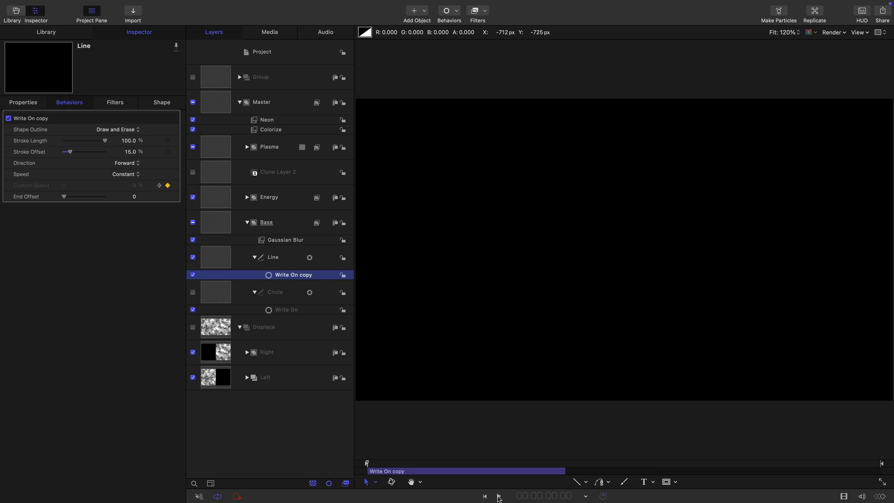
click(497, 495)
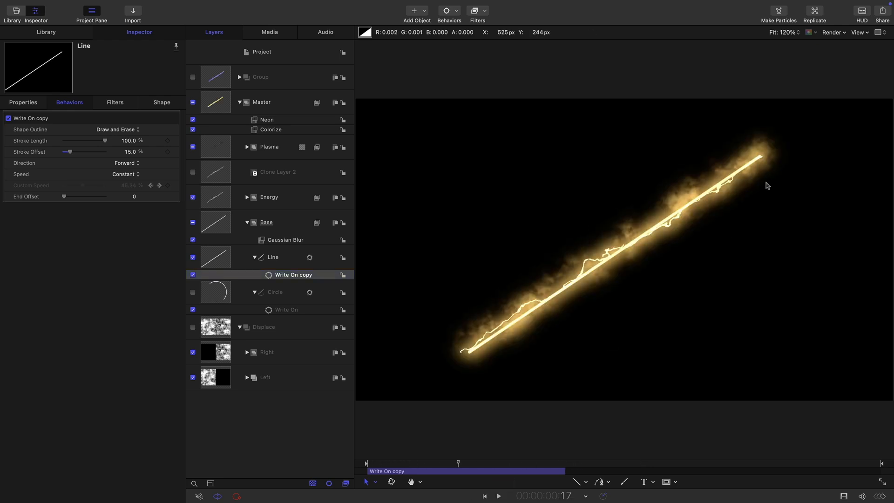
mouse_move(567, 316)
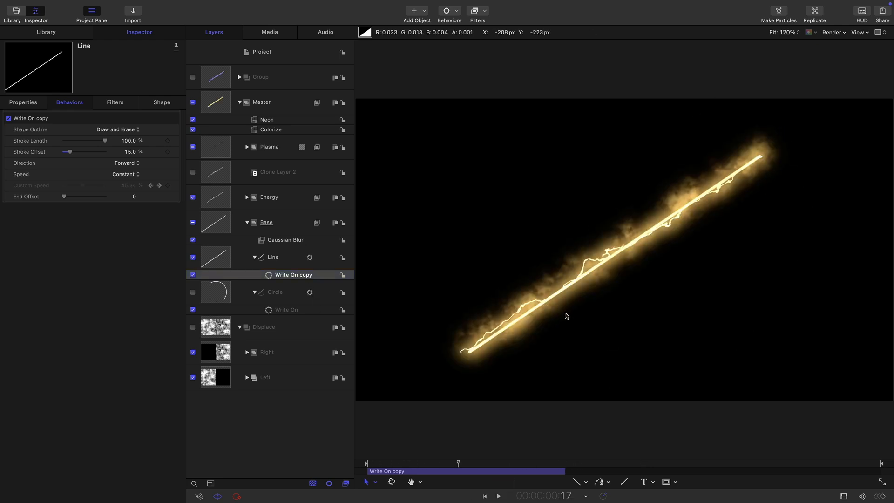